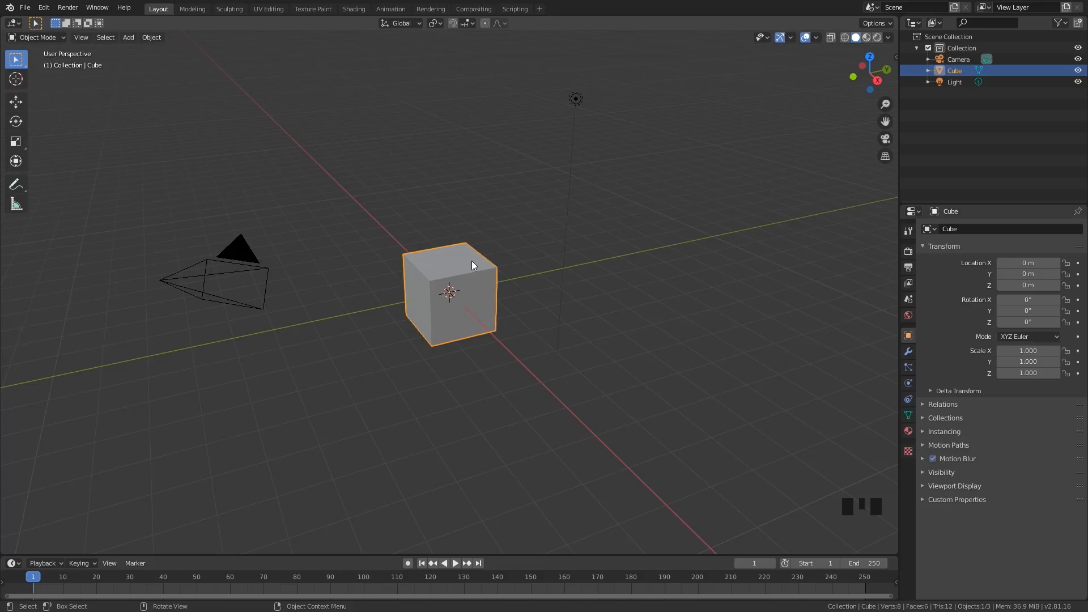
{"action": "mouse_move", "coordinate": [458, 282]}
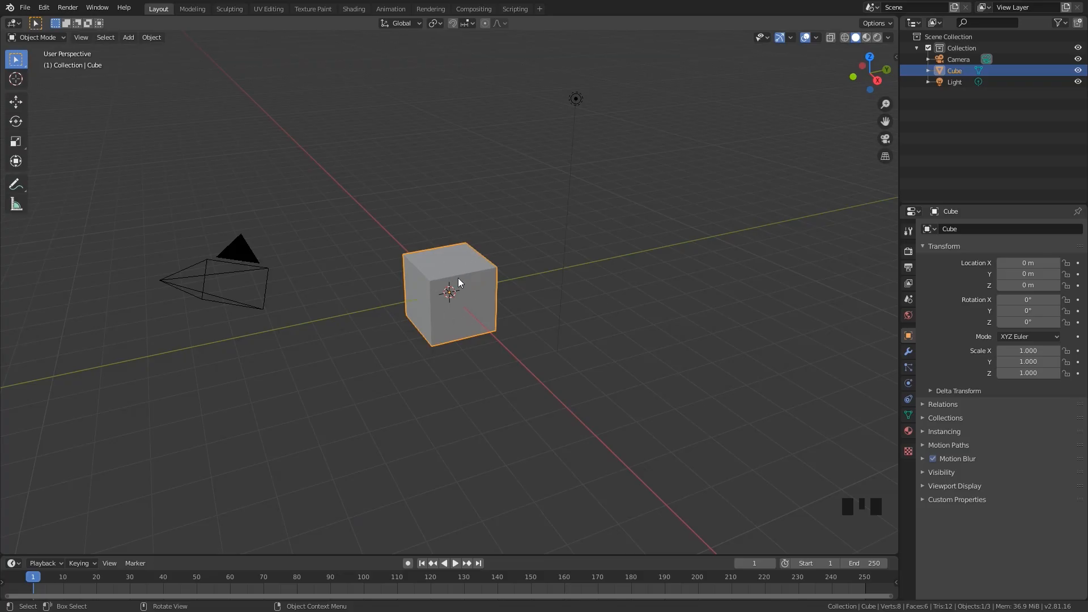
Apply Quick Smoke to the cube and raise the new domain to about 1.9 m on Z
{"action": "key", "text": "s"}
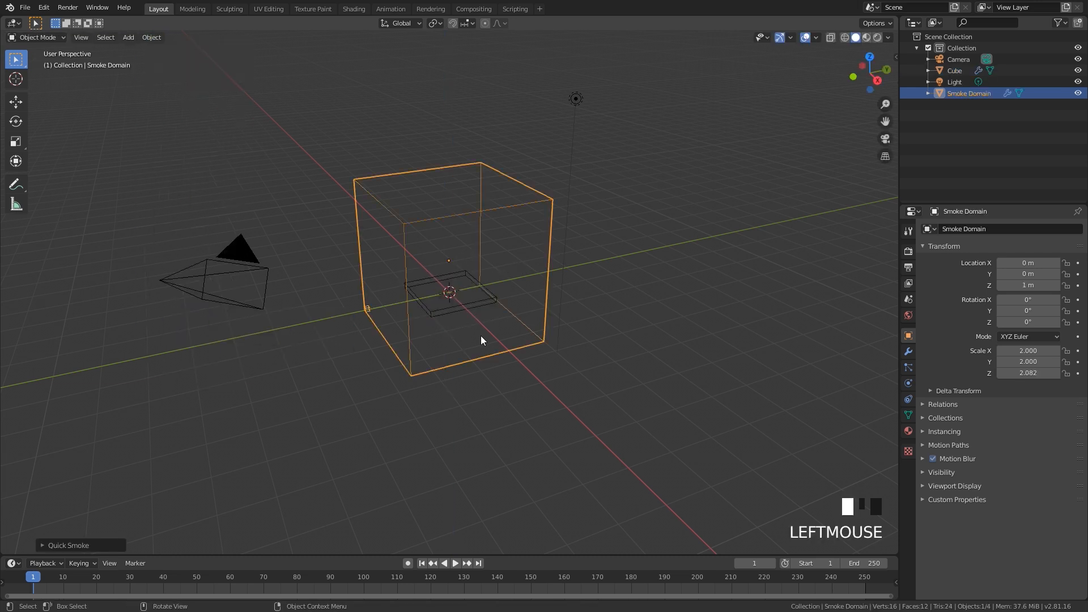
{"action": "key", "text": "g"}
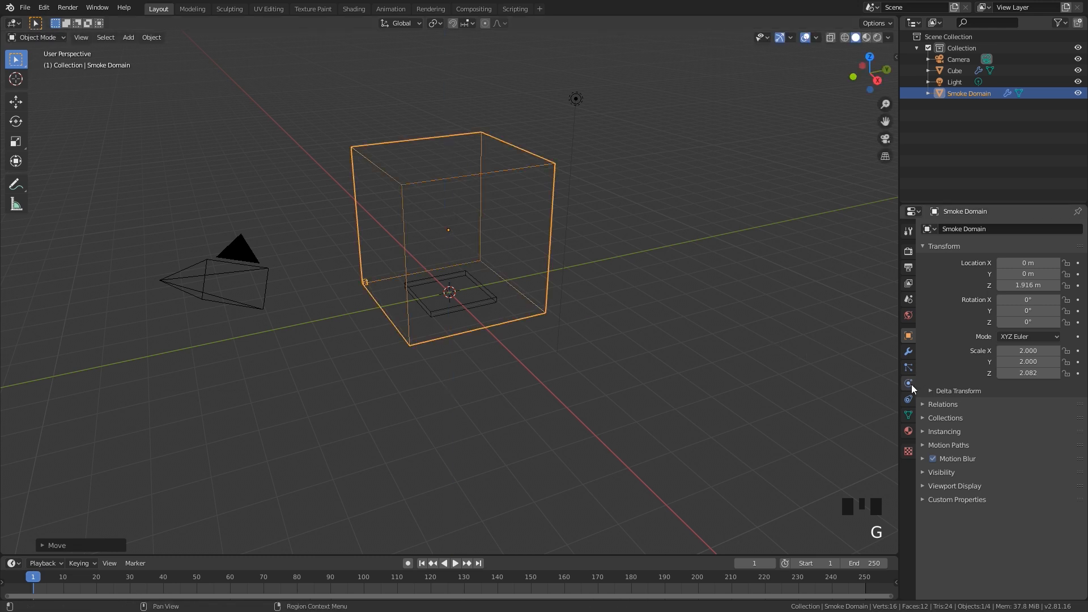
Enable Adaptive Domain and High Resolution with 3 divisions in the domain's Physics settings
{"action": "left_click", "coordinate": [908, 382]}
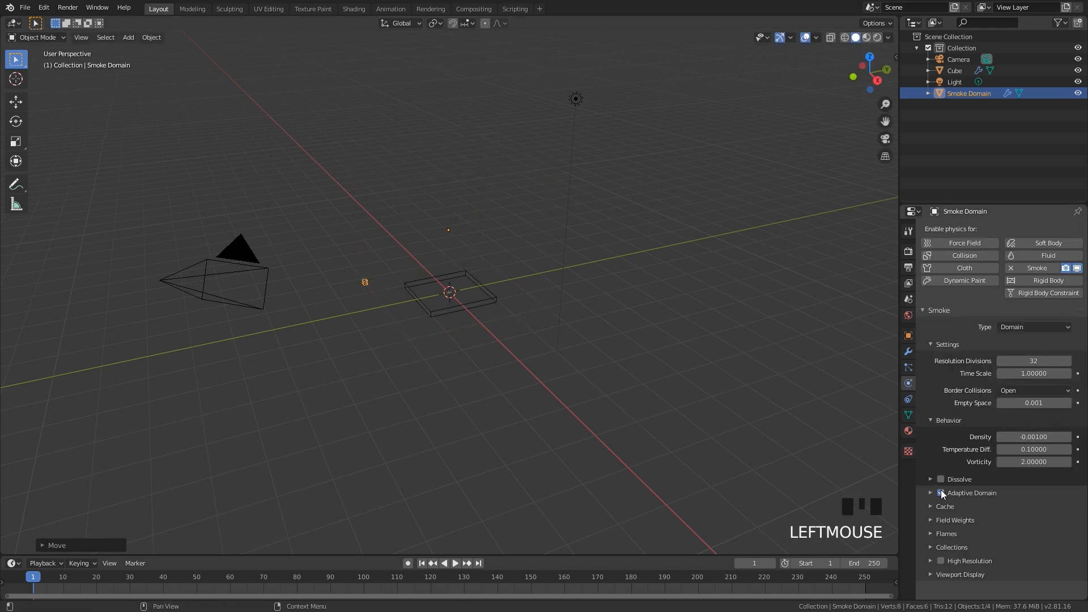
{"action": "left_click", "coordinate": [941, 492]}
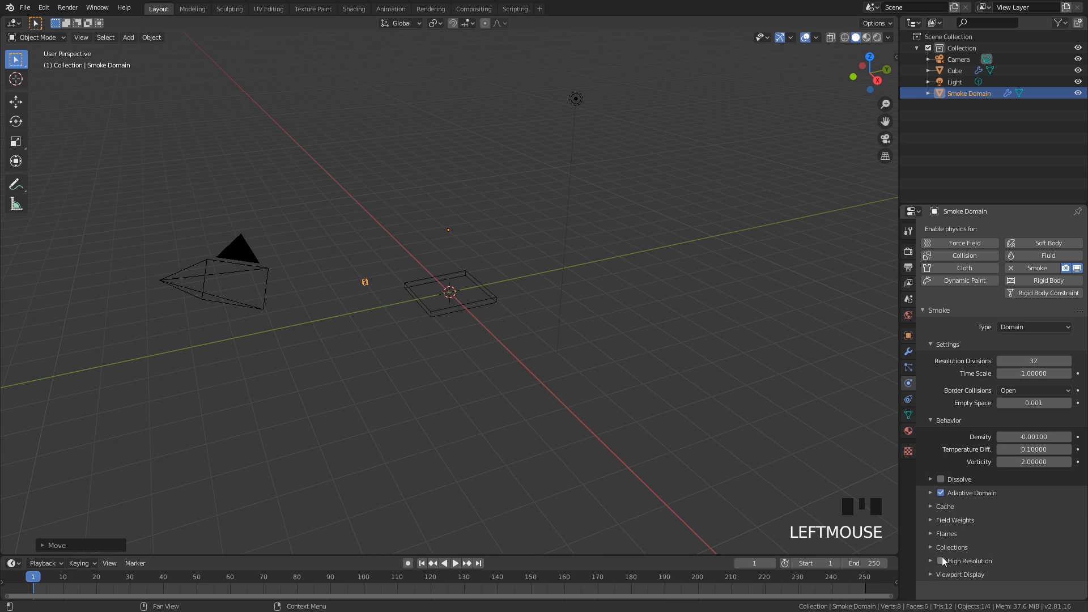
{"action": "scroll", "scroll_direction": "down", "scroll_amount": 3}
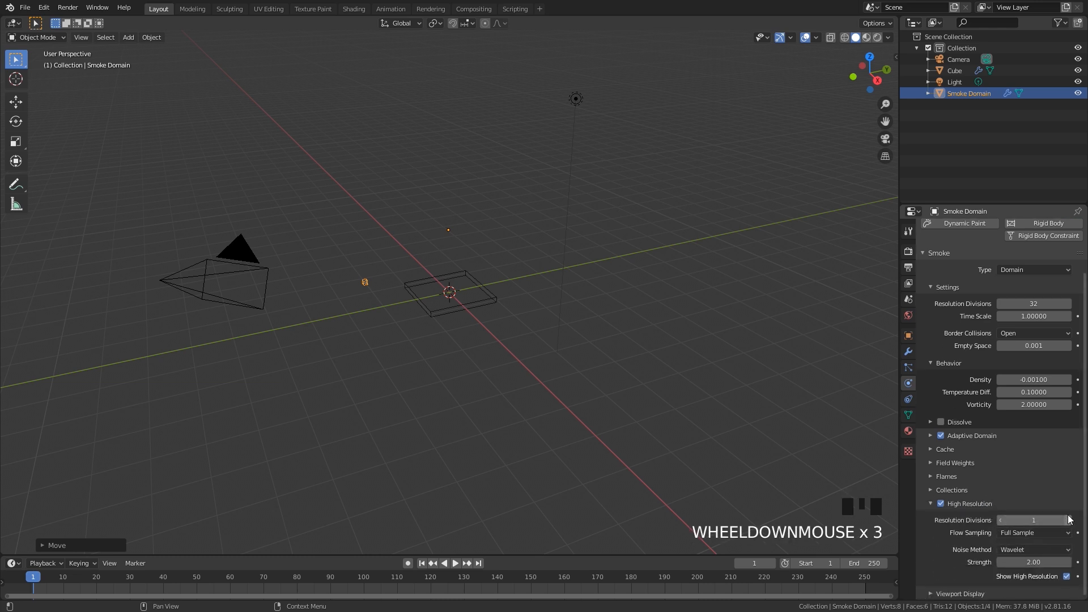
{"action": "left_click", "coordinate": [944, 449]}
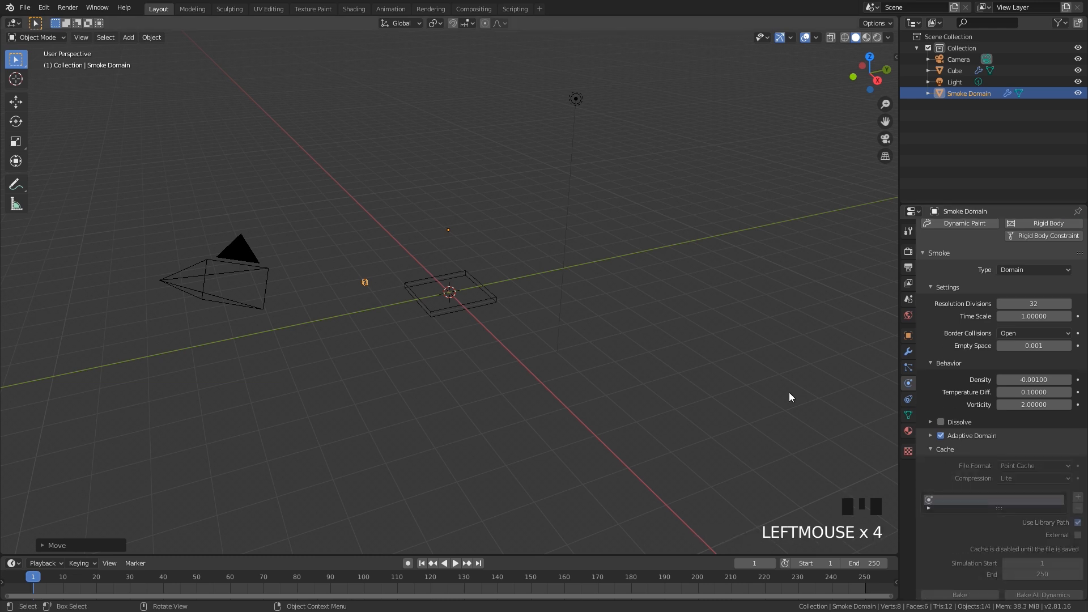
{"action": "scroll", "scroll_direction": "up", "scroll_amount": 3}
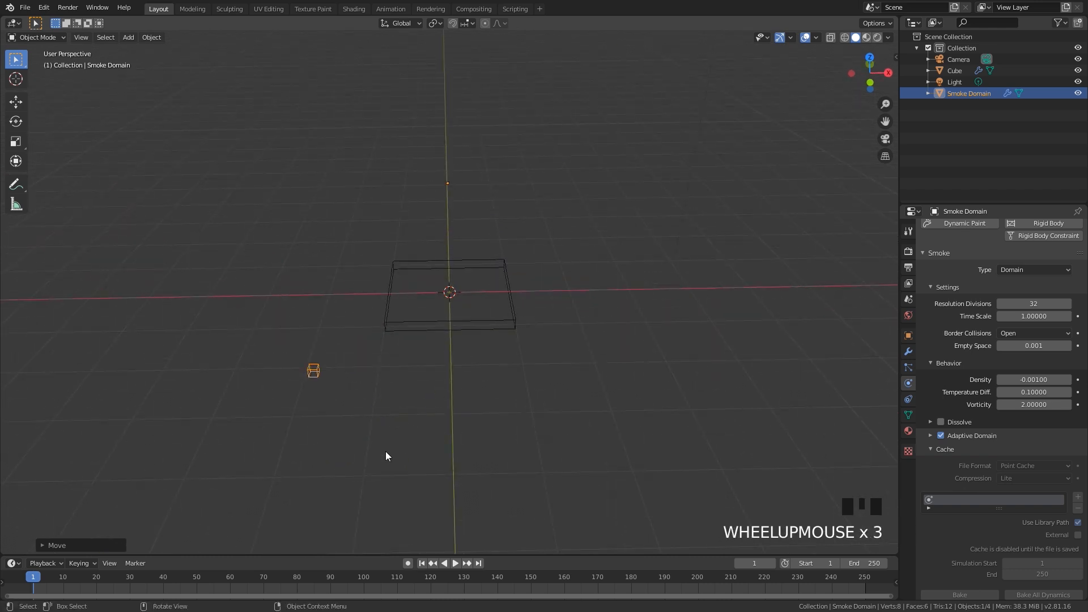
{"action": "scroll", "scroll_direction": "down", "scroll_amount": 3}
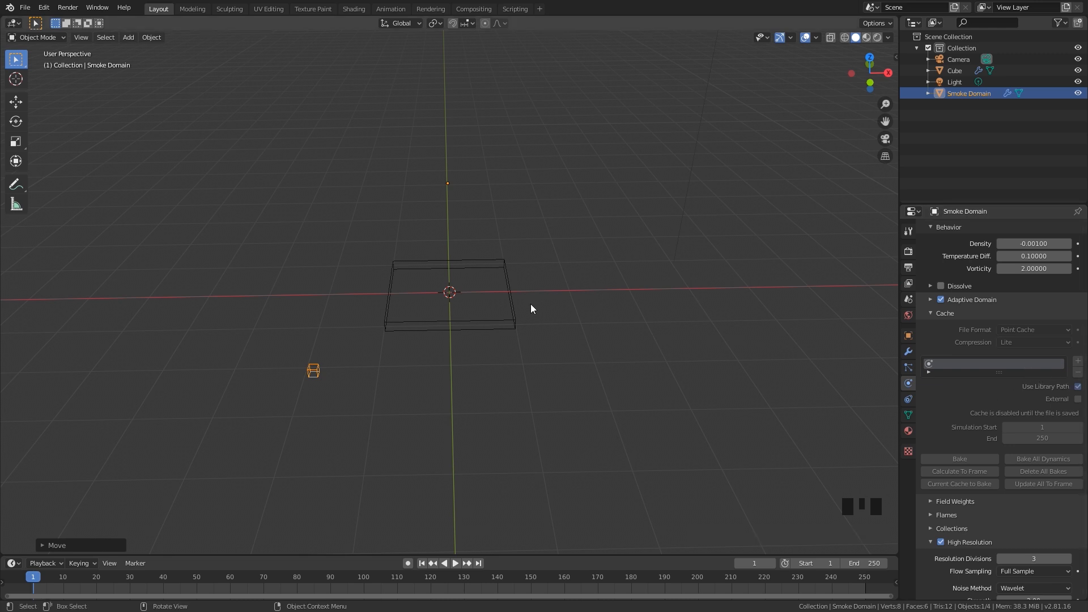
{"action": "mouse_move", "coordinate": [452, 292]}
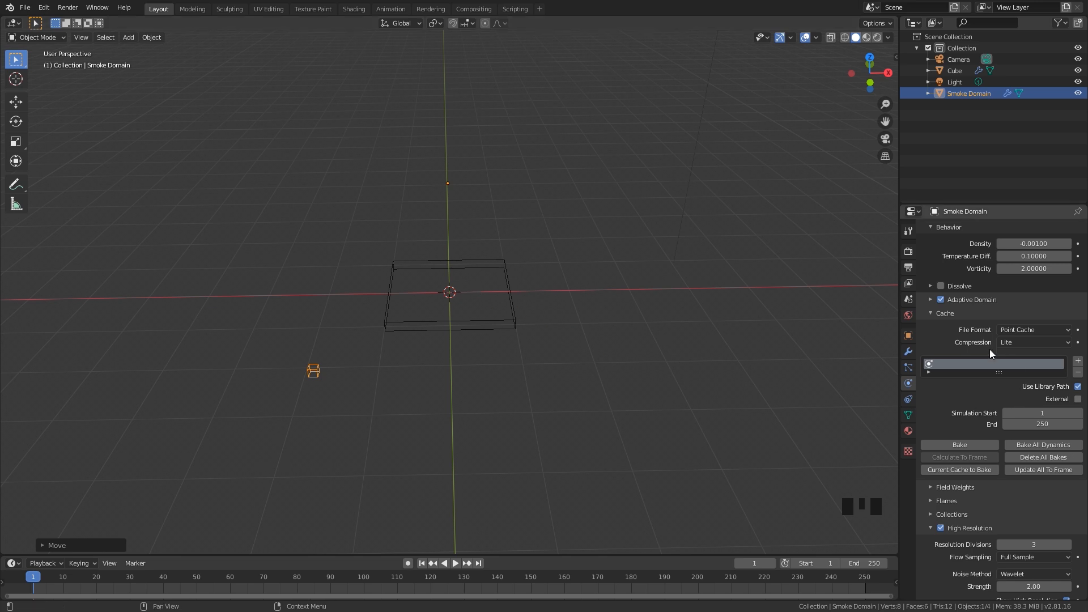
{"action": "mouse_move", "coordinate": [981, 420]}
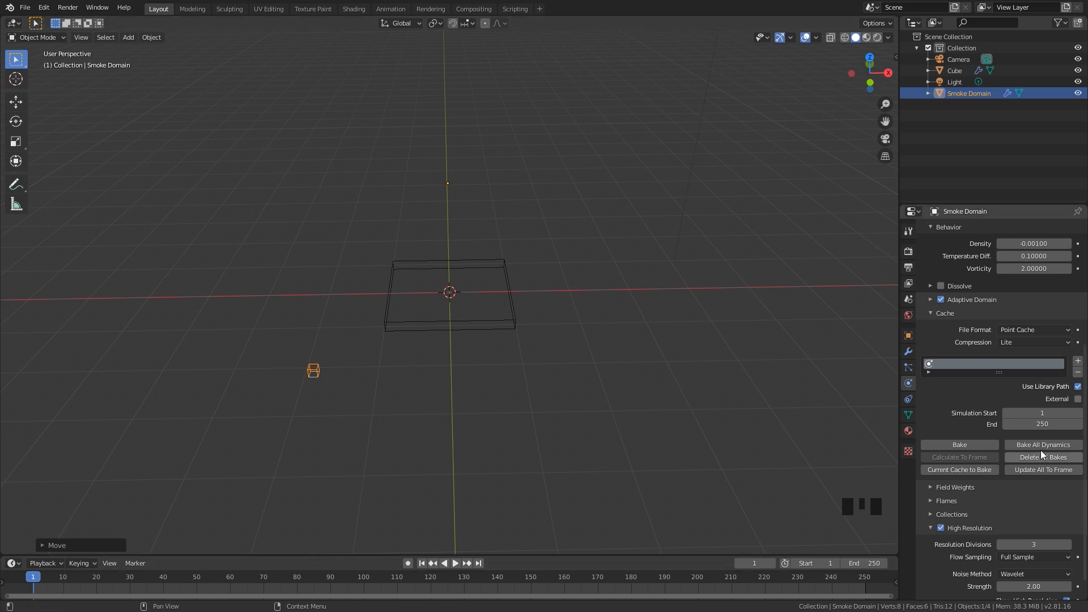
Set the cache End to frame 50 and bake the smoke simulation
{"action": "left_click", "coordinate": [1042, 424]}
{"action": "type", "text": "50"}
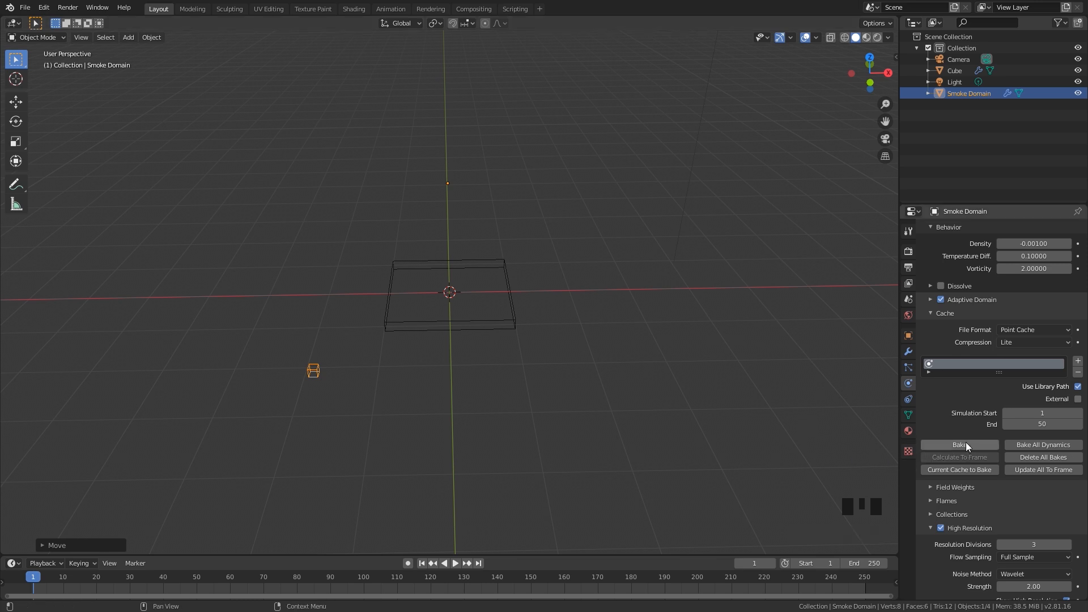
{"action": "left_click", "coordinate": [958, 444]}
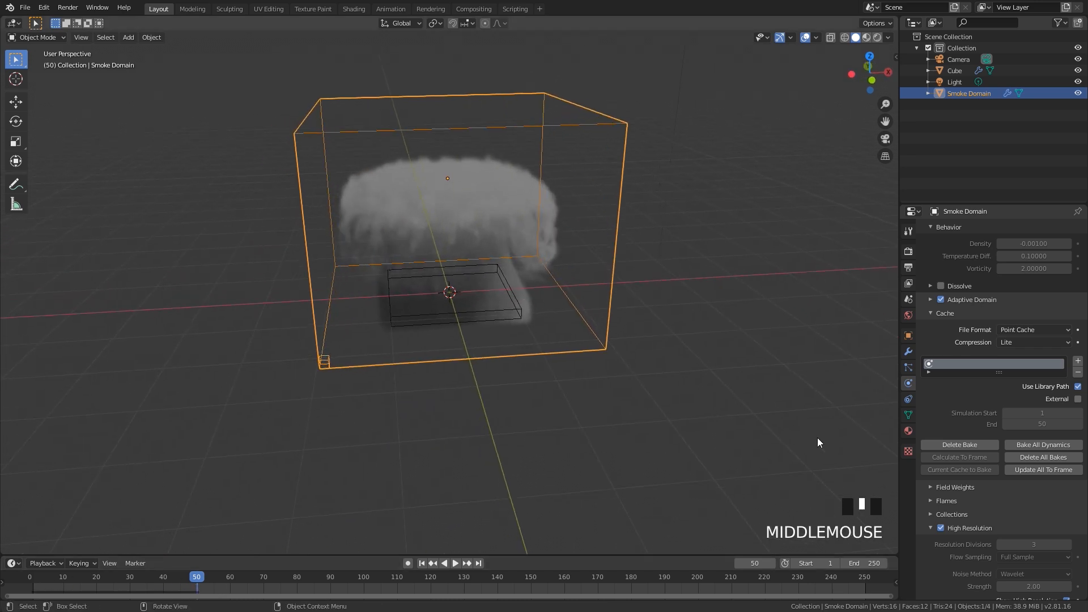
{"action": "mouse_move", "coordinate": [743, 303]}
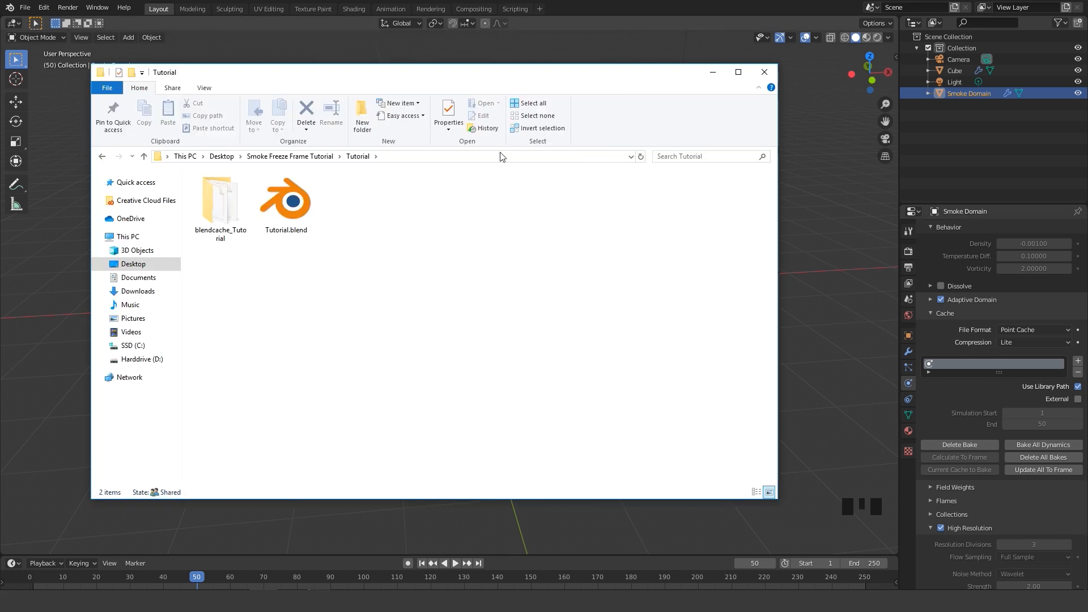
Delete cache frames 1–49 in blendcache_Tutorial, keeping only the frame 50 file
{"action": "left_click", "coordinate": [286, 201]}
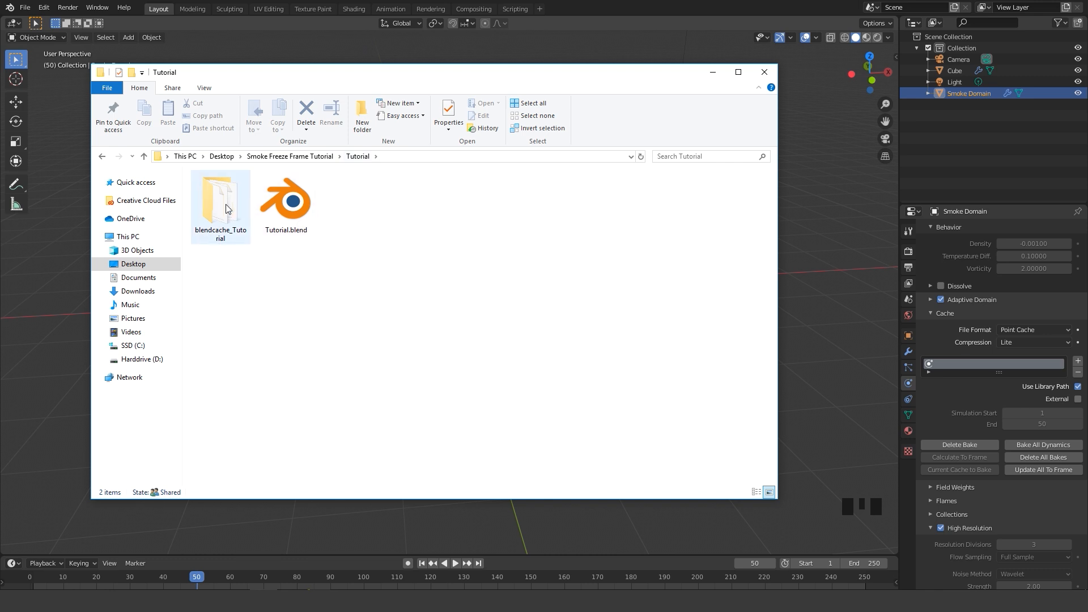
{"action": "mouse_move", "coordinate": [235, 222]}
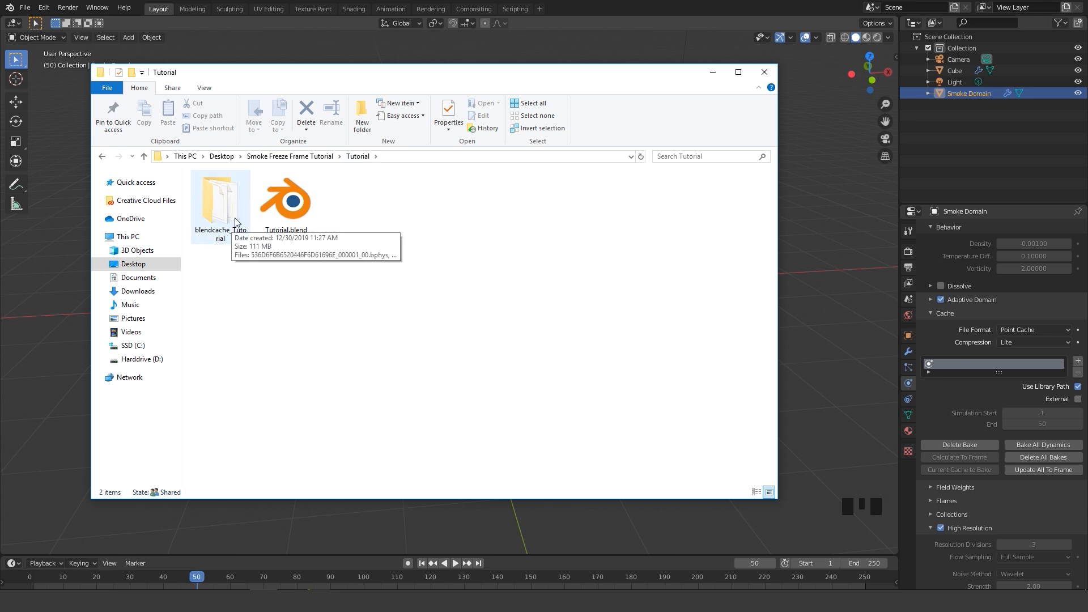
{"action": "mouse_move", "coordinate": [225, 236]}
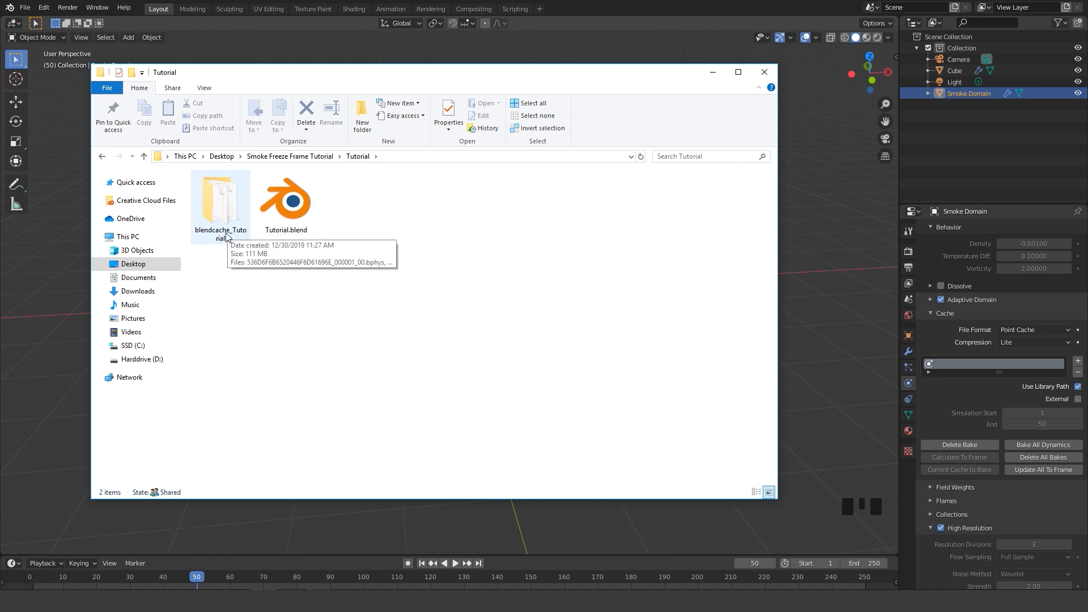
{"action": "double_click", "coordinate": [220, 202]}
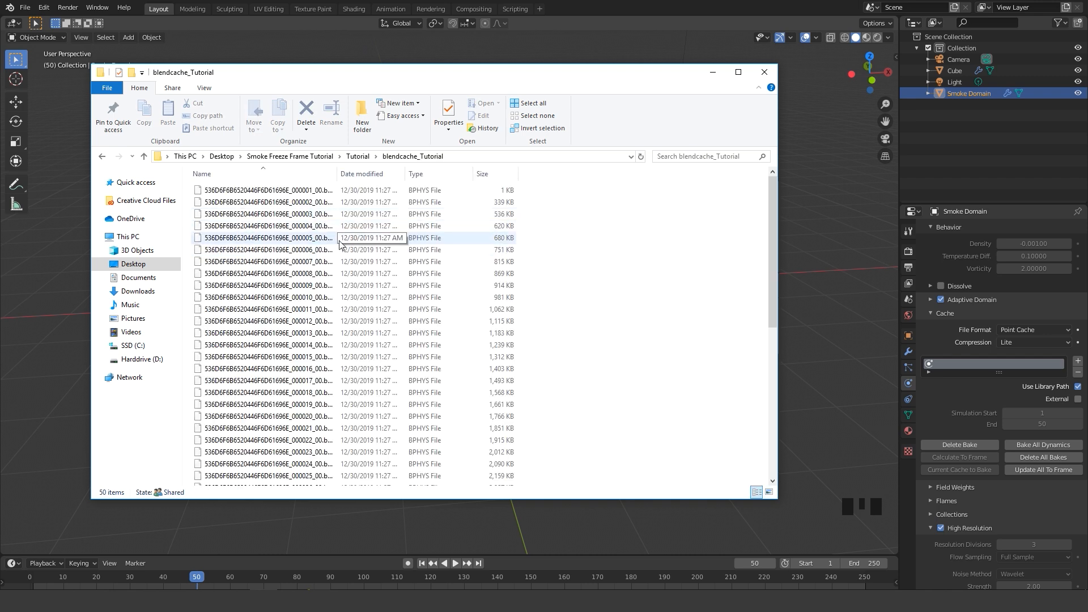
{"action": "scroll", "scroll_direction": "down", "scroll_amount": 3}
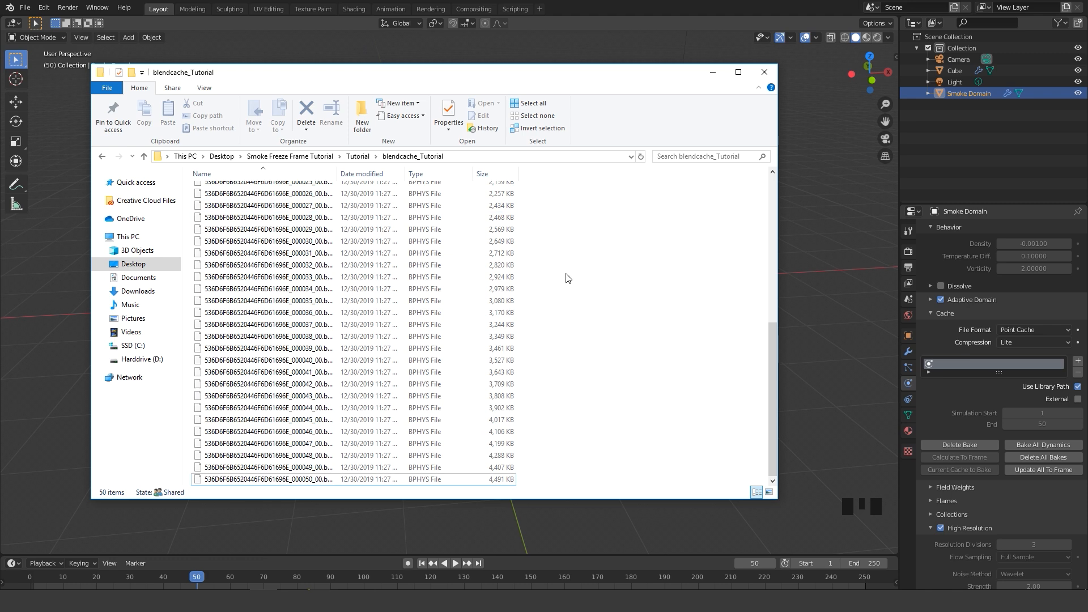
{"action": "key", "text": "ctrl+a"}
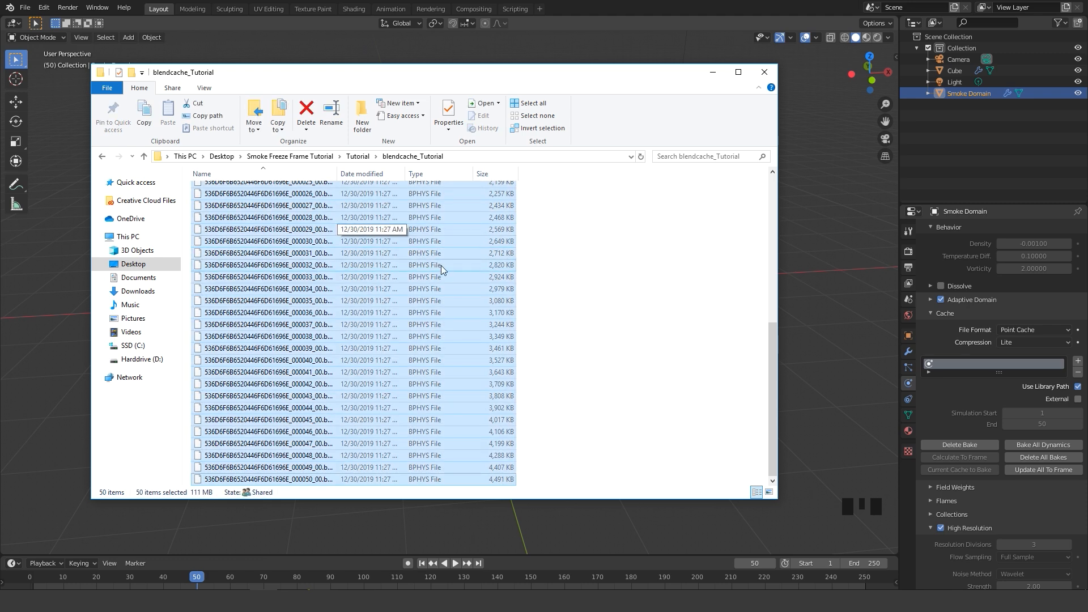
{"action": "mouse_move", "coordinate": [302, 483]}
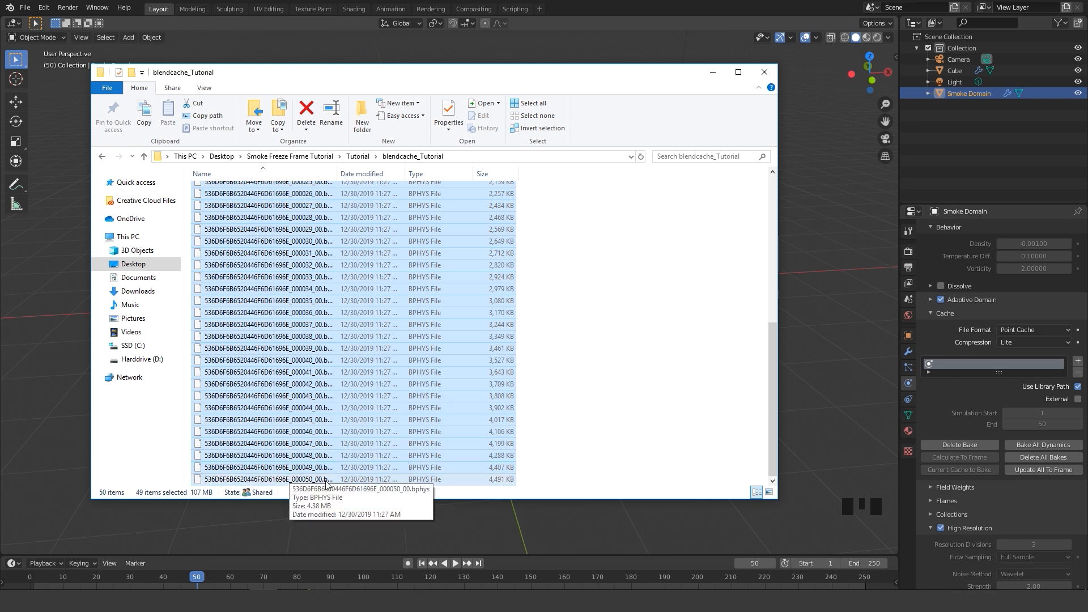
{"action": "mouse_move", "coordinate": [586, 452]}
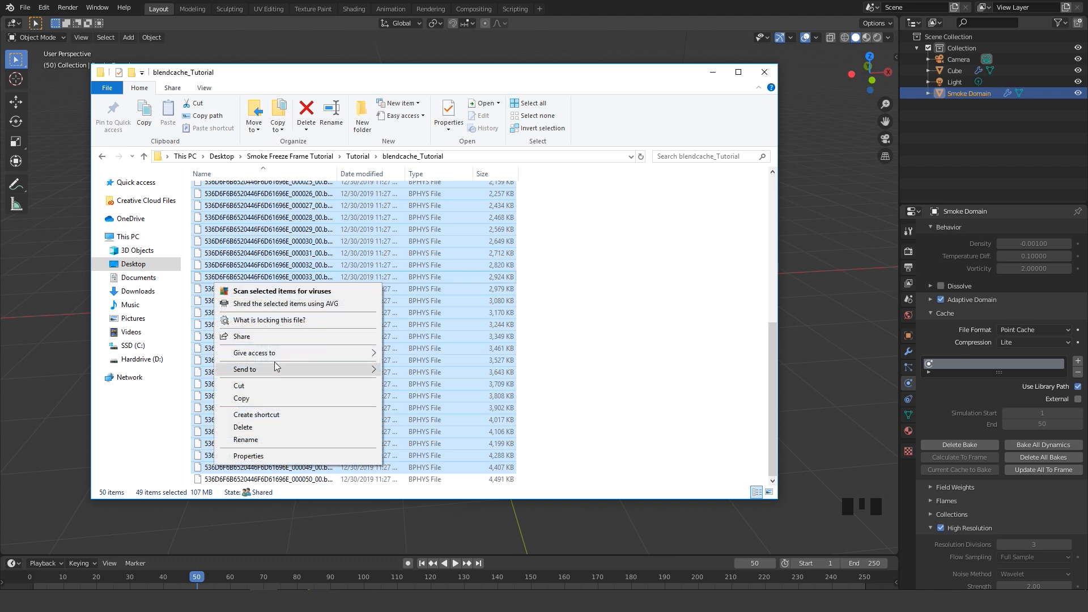
{"action": "left_click", "coordinate": [243, 427]}
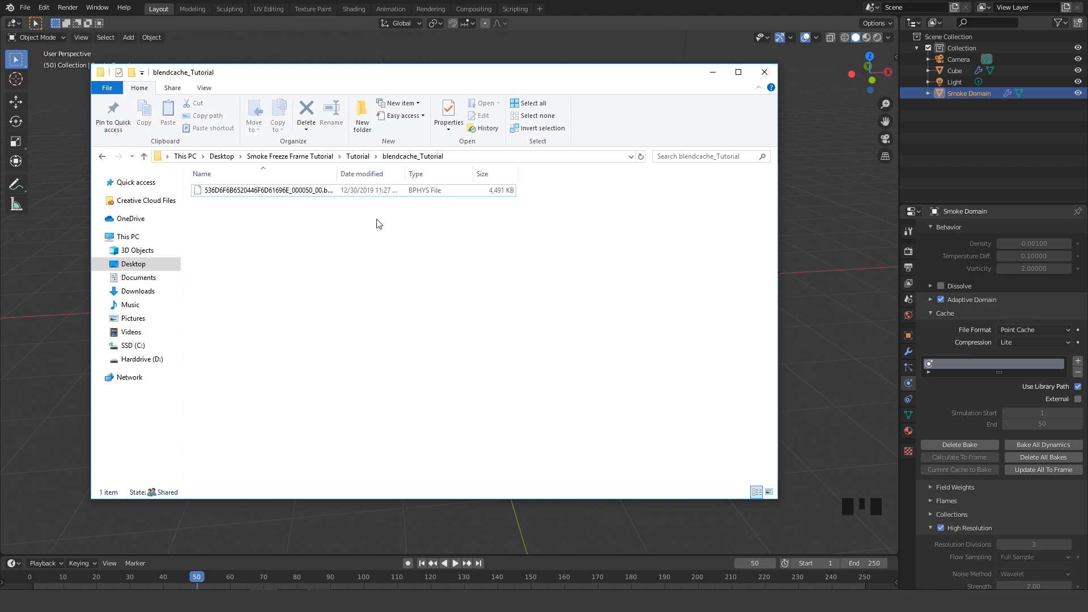
{"action": "mouse_move", "coordinate": [312, 221]}
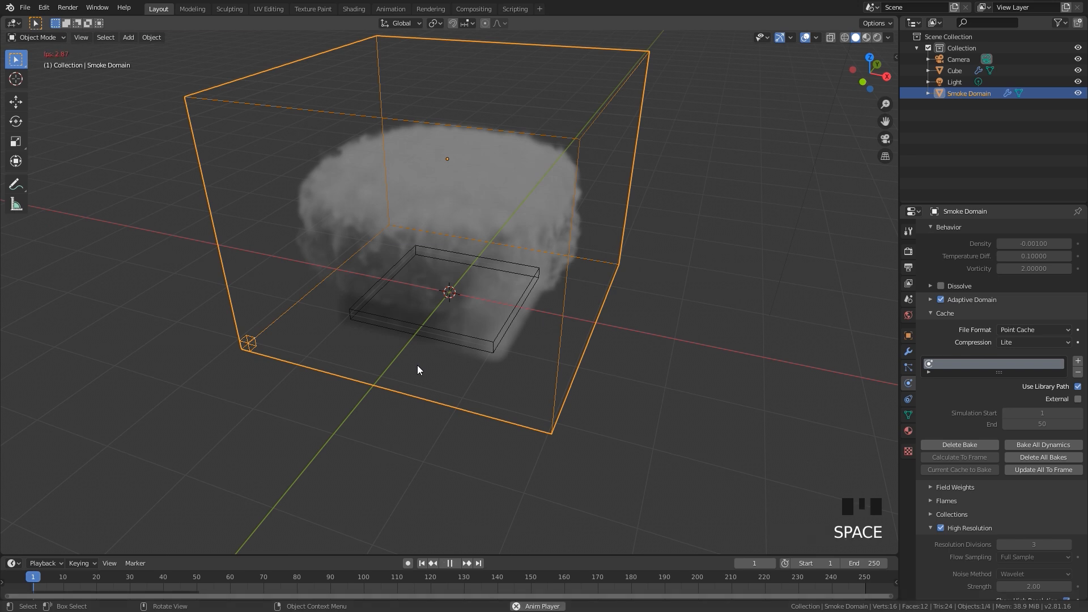
Play back the frozen frame-50 smoke, then delete the Smoke Domain's bake
{"action": "key", "text": "space"}
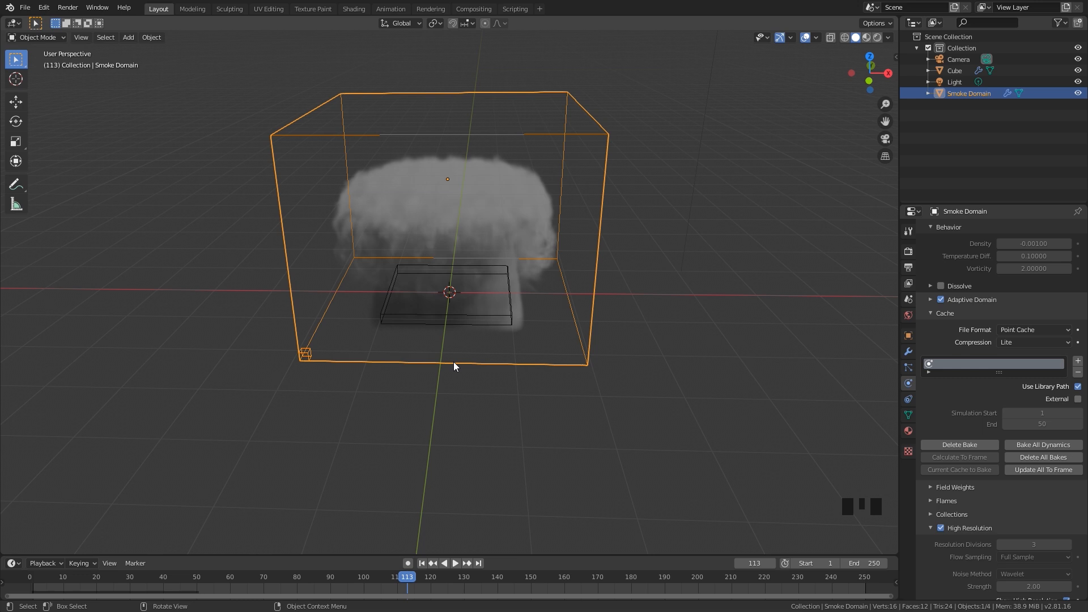
{"action": "mouse_move", "coordinate": [462, 408]}
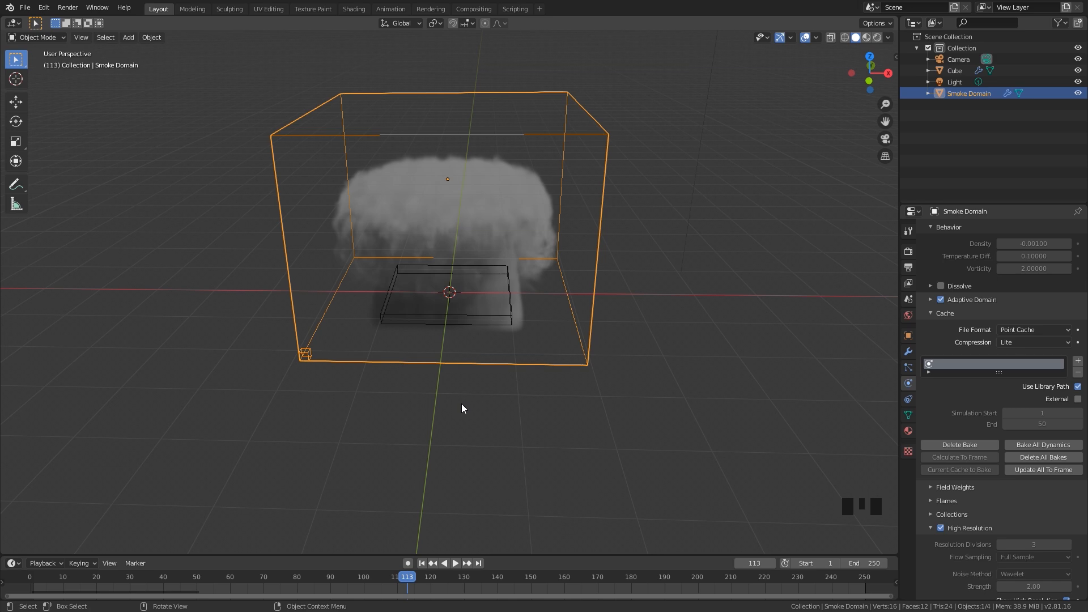
{"action": "left_click", "coordinate": [420, 563]}
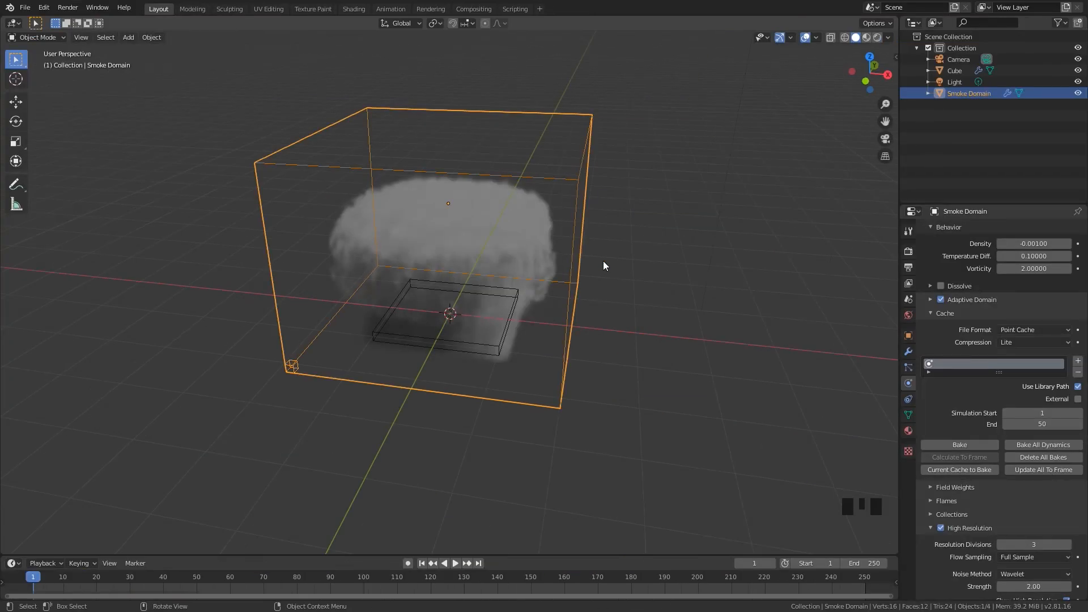
{"action": "mouse_move", "coordinate": [420, 304]}
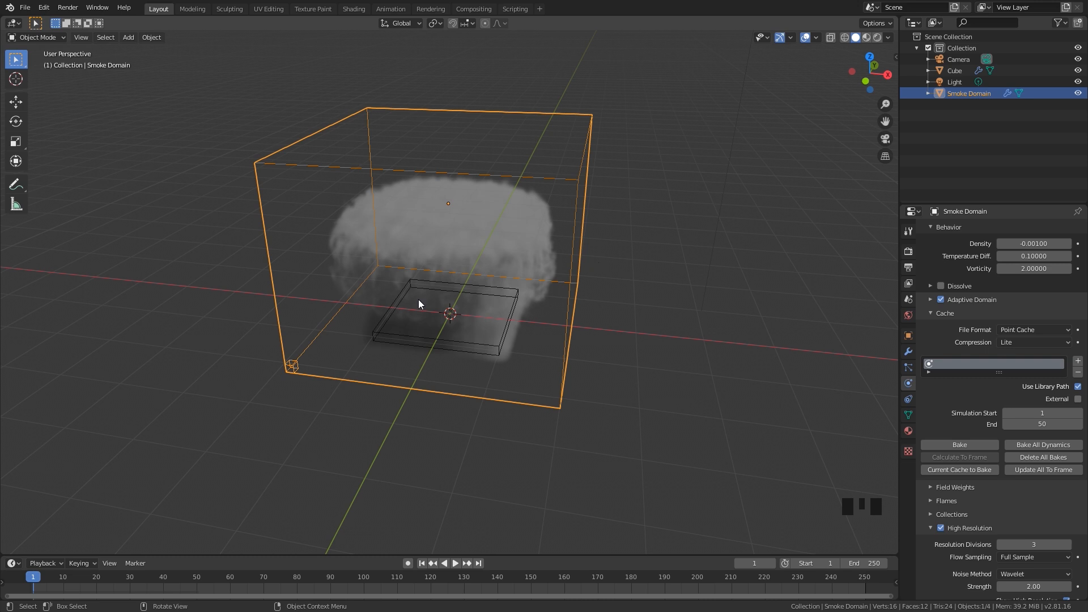
Duplicate the cube and Smoke Domain into a new collection named 2
{"action": "left_click", "coordinate": [447, 312]}
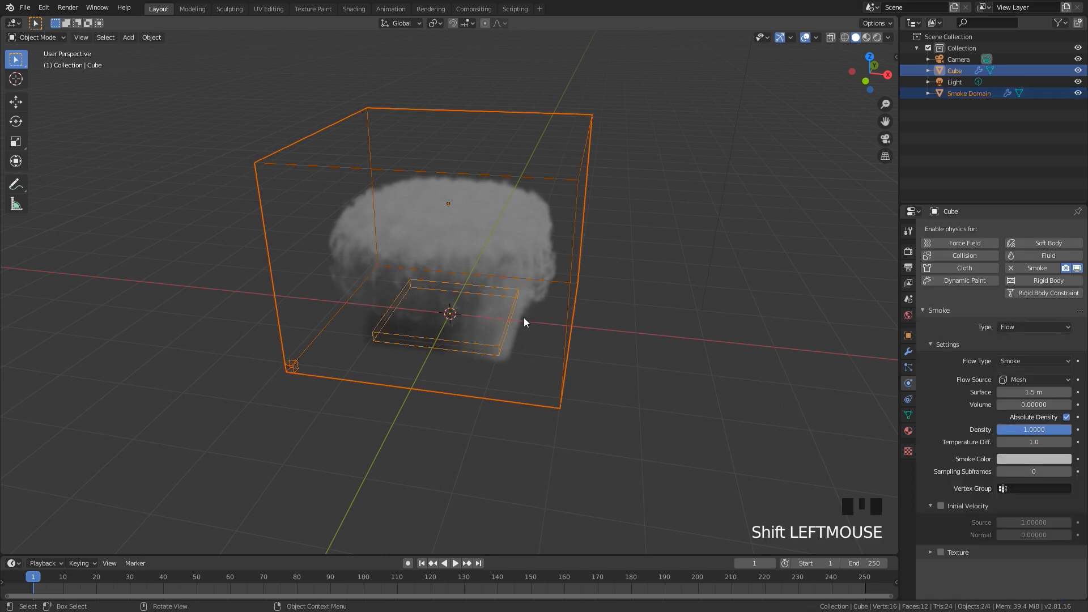
{"action": "mouse_move", "coordinate": [618, 177]}
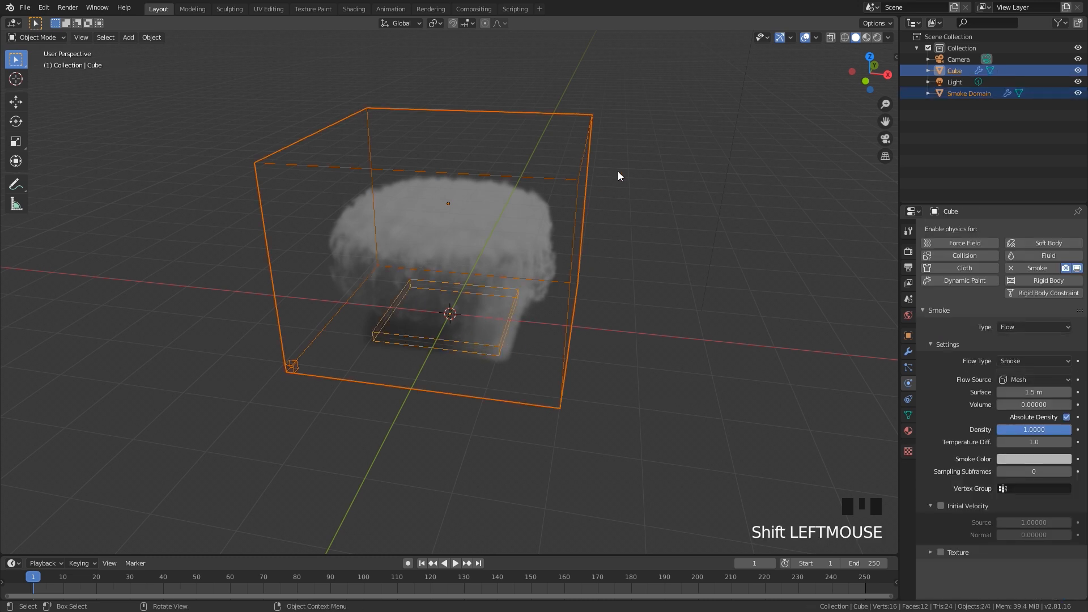
{"action": "key", "text": "shift+d"}
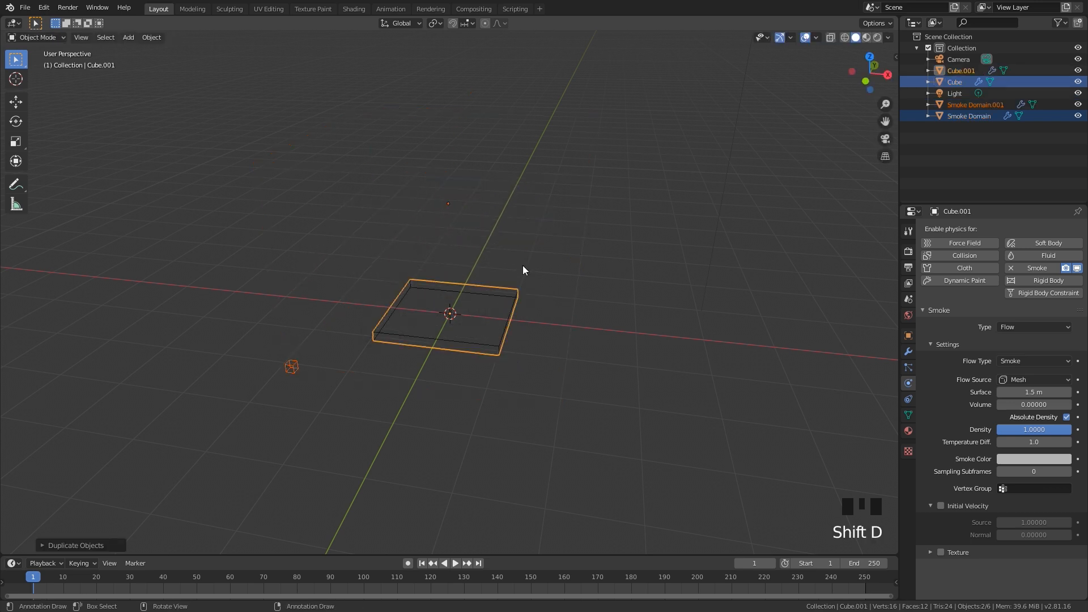
{"action": "key", "text": "m"}
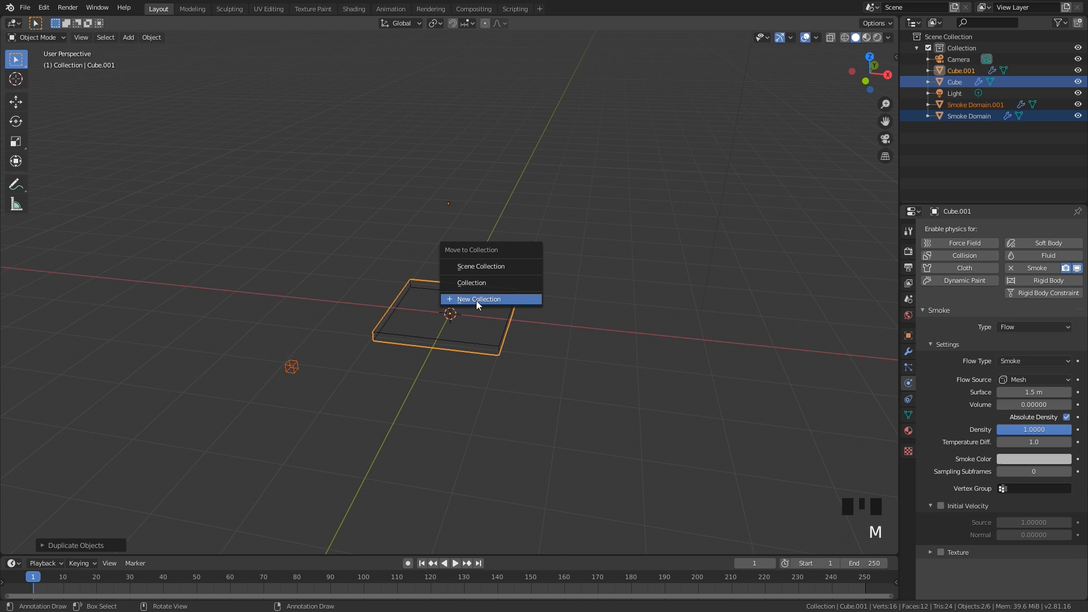
{"action": "left_click", "coordinate": [479, 298]}
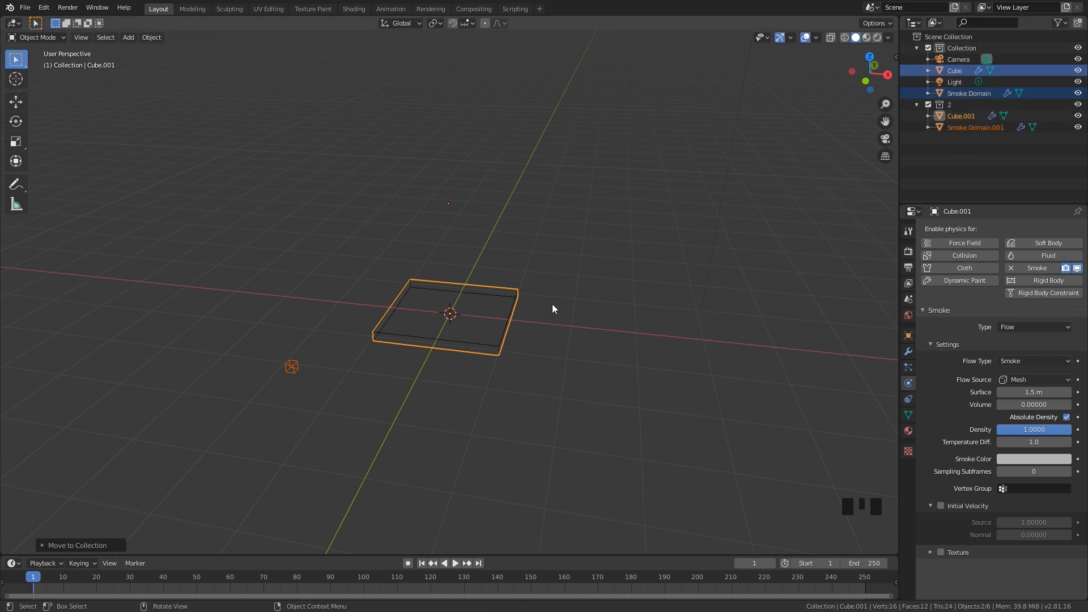
{"action": "left_click", "coordinate": [510, 331]}
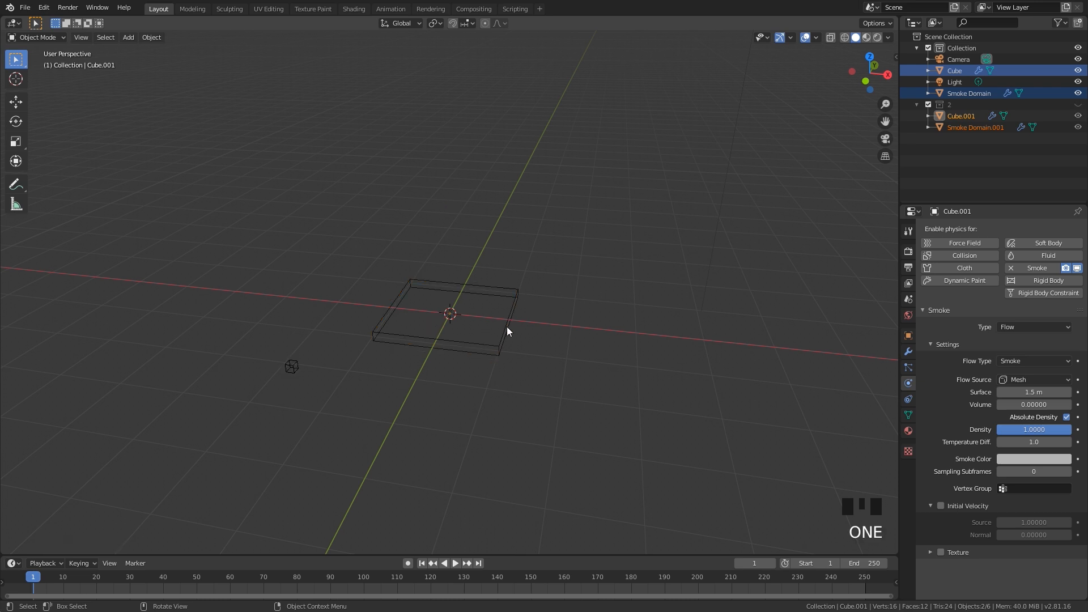
{"action": "mouse_move", "coordinate": [999, 116]}
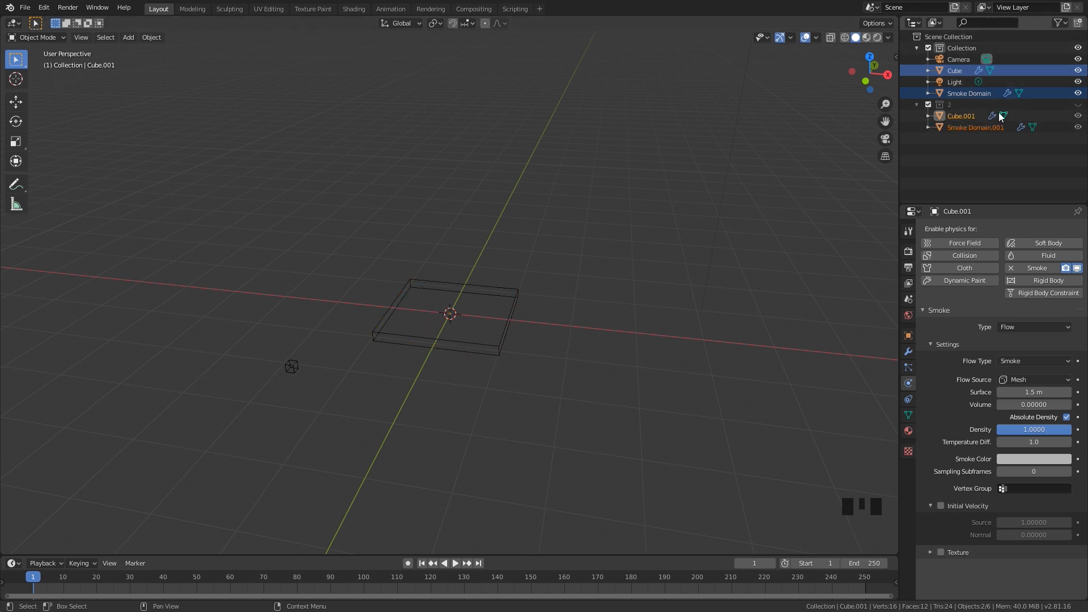
Select the original Smoke Domain and re-bake its cache for frames 1–50
{"action": "left_click", "coordinate": [968, 91]}
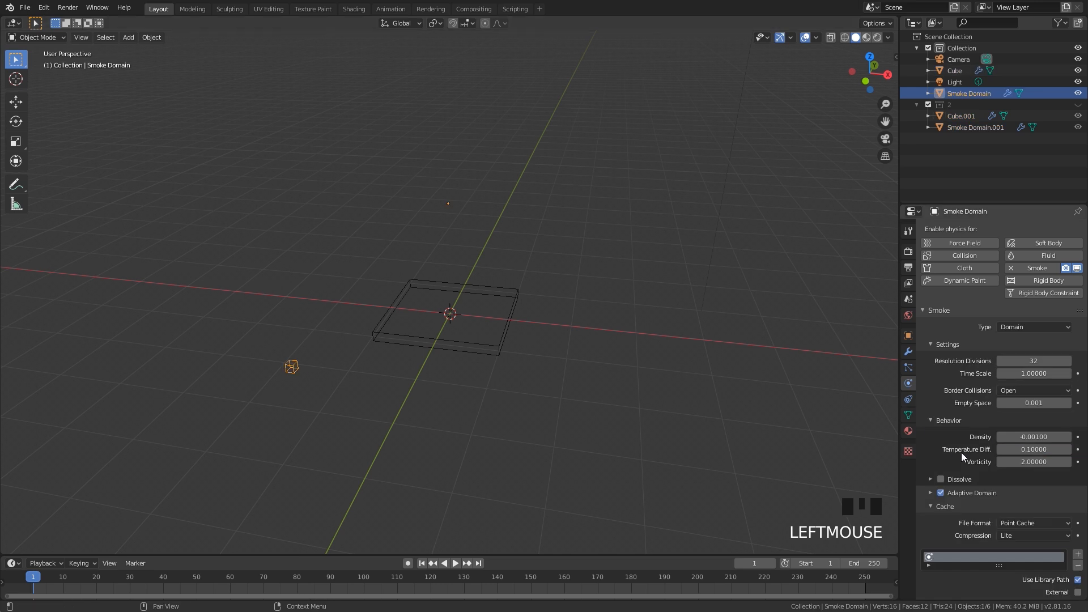
{"action": "scroll", "scroll_direction": "down", "scroll_amount": 3}
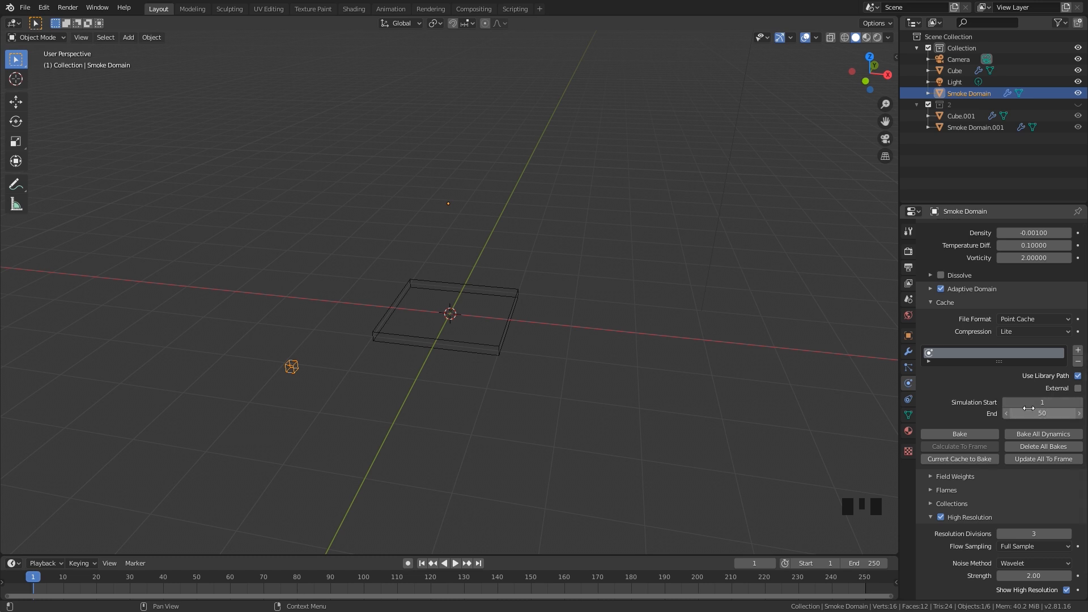
{"action": "mouse_move", "coordinate": [1040, 401]}
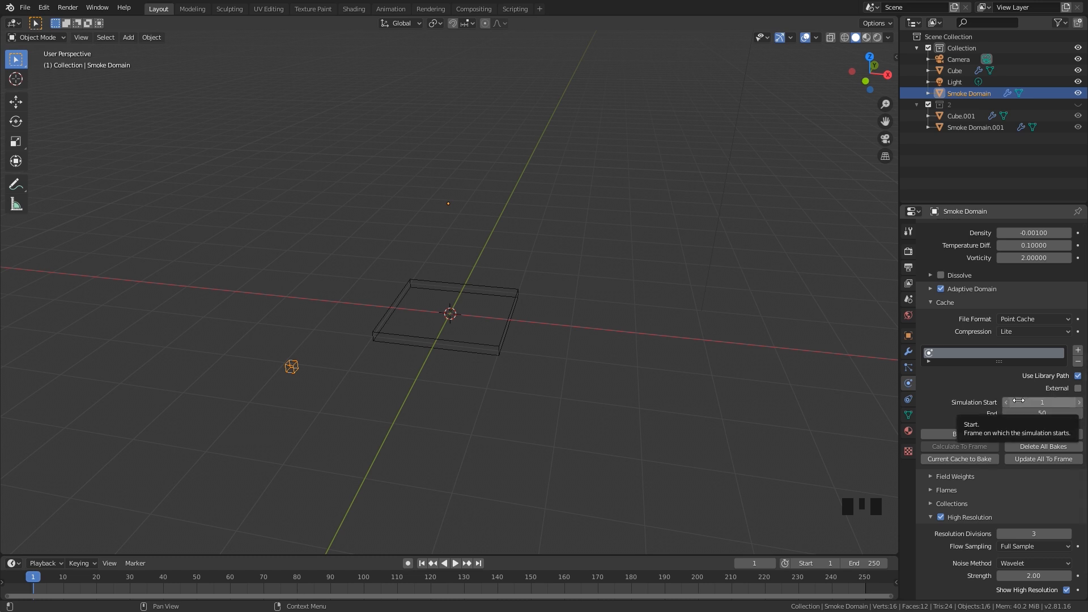
{"action": "mouse_move", "coordinate": [1028, 393]}
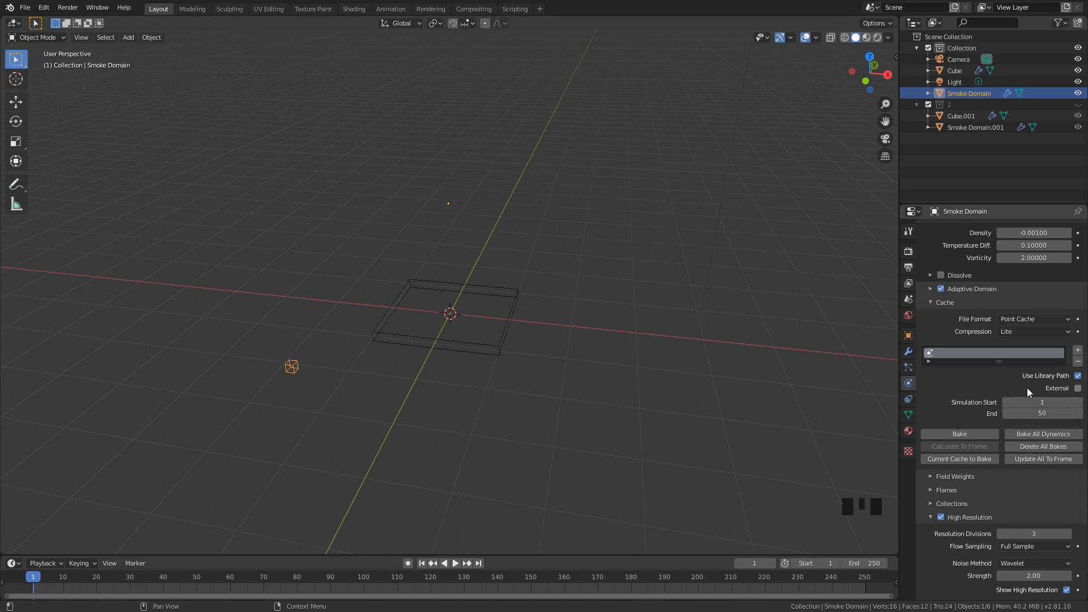
{"action": "left_click", "coordinate": [959, 434]}
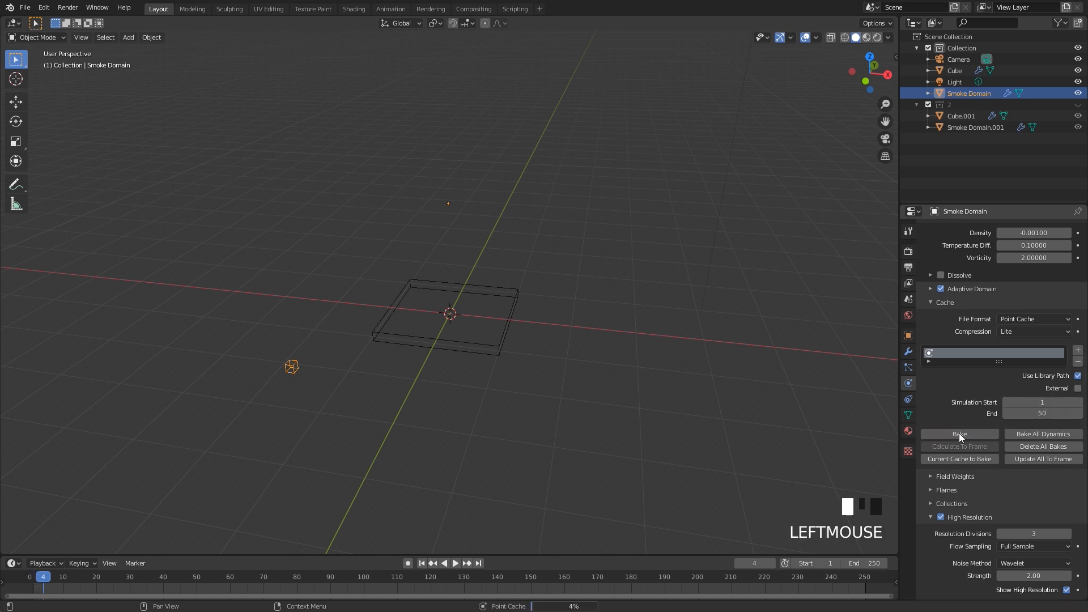
After the bake finishes, switch to Smoke Domain.001's cache name field
{"action": "left_click", "coordinate": [86, 577]}
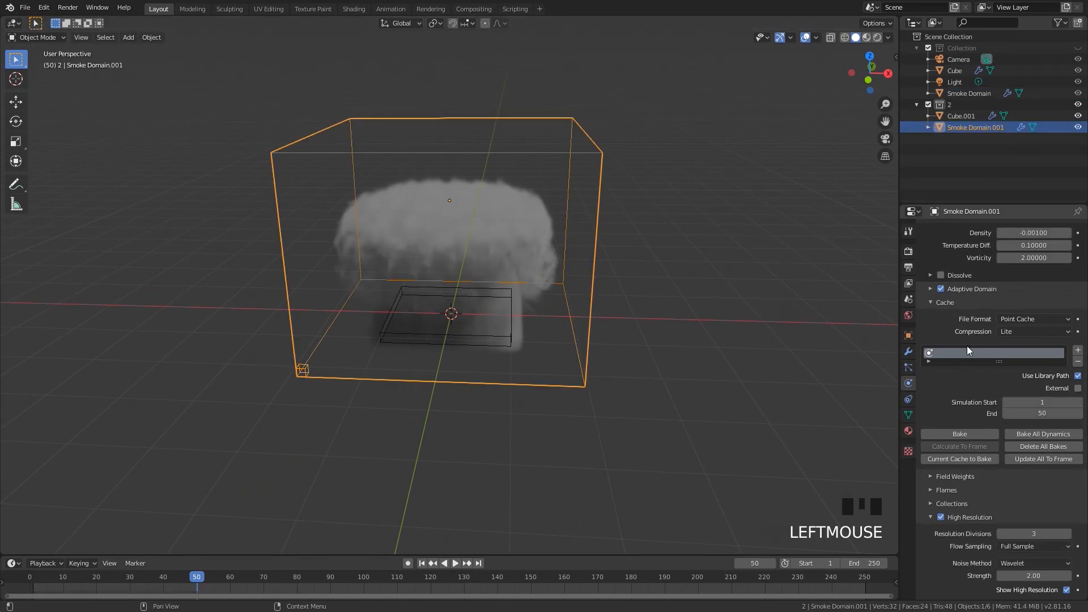
{"action": "mouse_move", "coordinate": [968, 354]}
{"action": "type", "text": "2"}
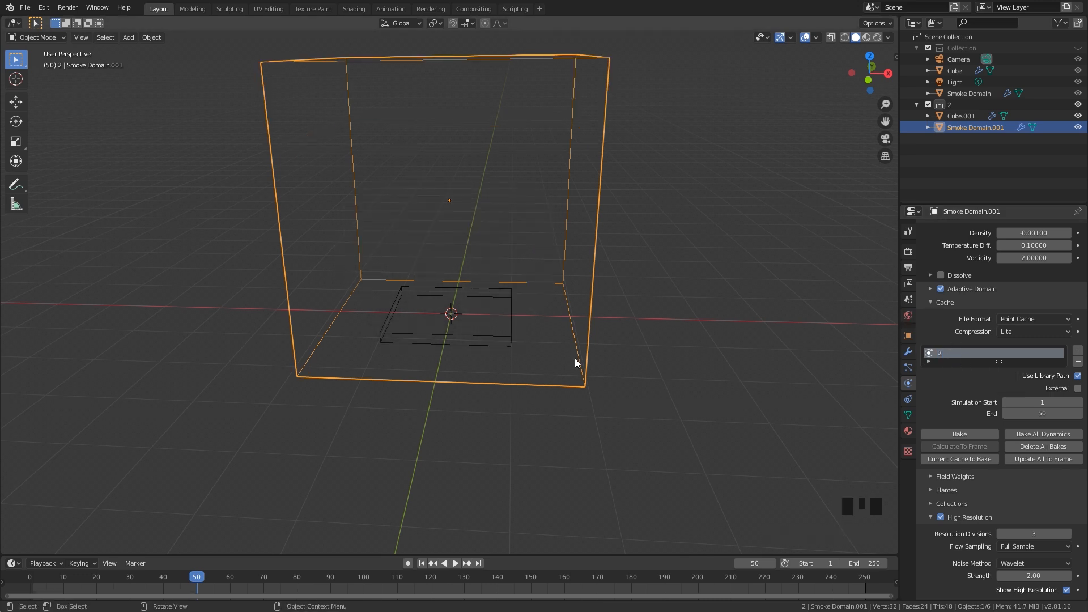
{"action": "mouse_move", "coordinate": [815, 367]}
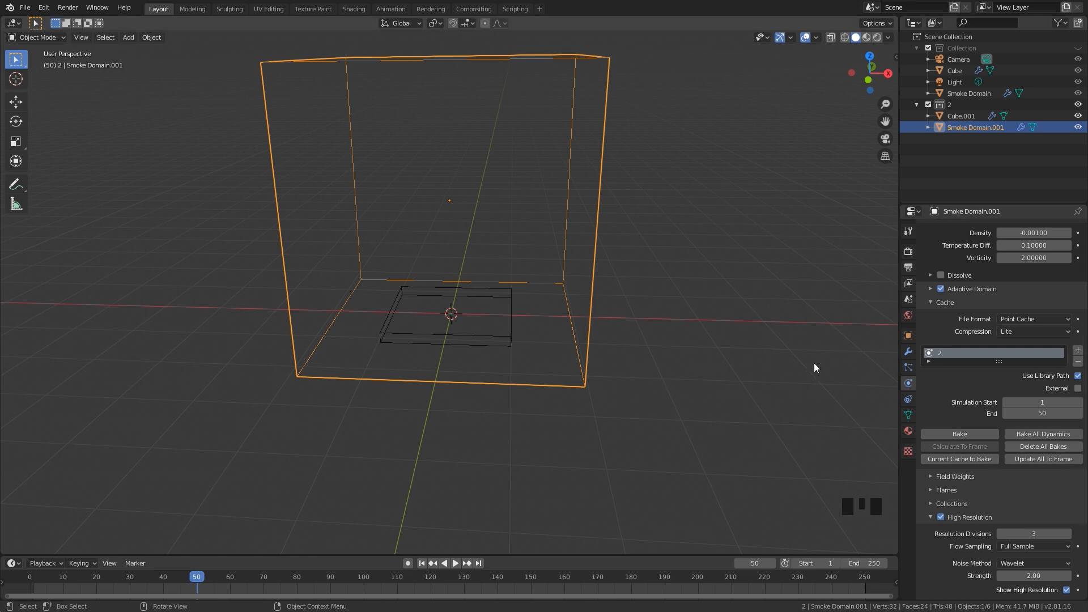
Undo a stray change and set Smoke Domain.001's simulation start to frame 50
{"action": "key", "text": "ctrl+z"}
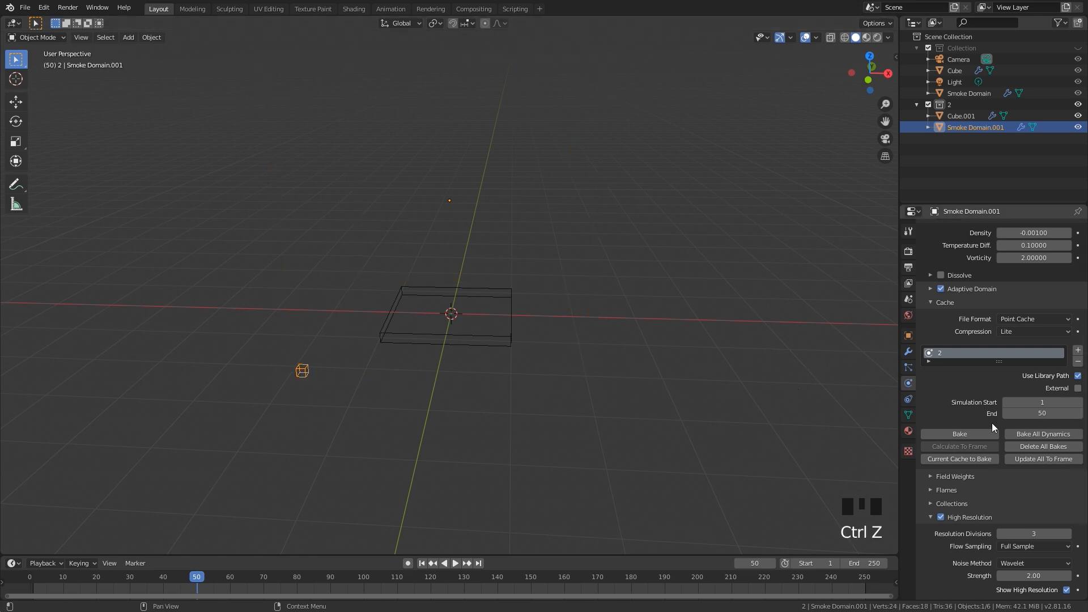
{"action": "key", "text": "ctrl+z"}
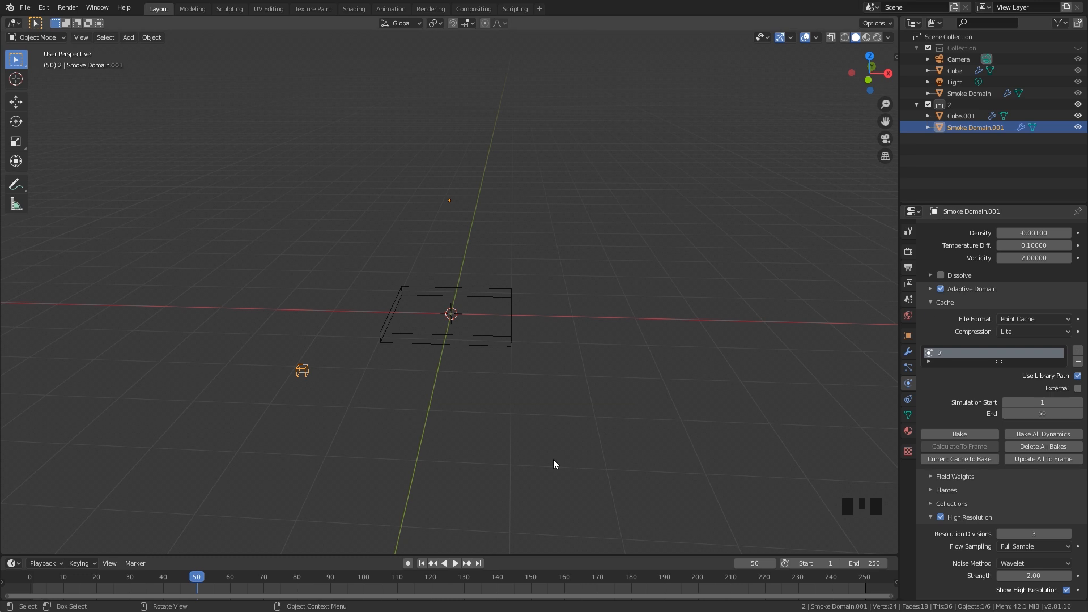
{"action": "left_click", "coordinate": [196, 576]}
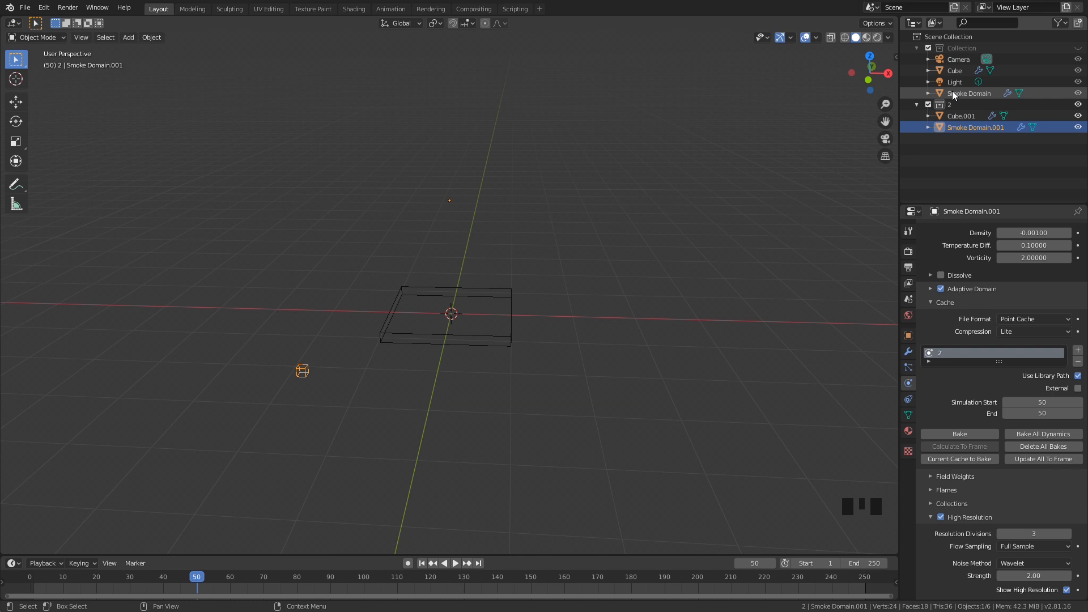
{"action": "mouse_move", "coordinate": [360, 597]}
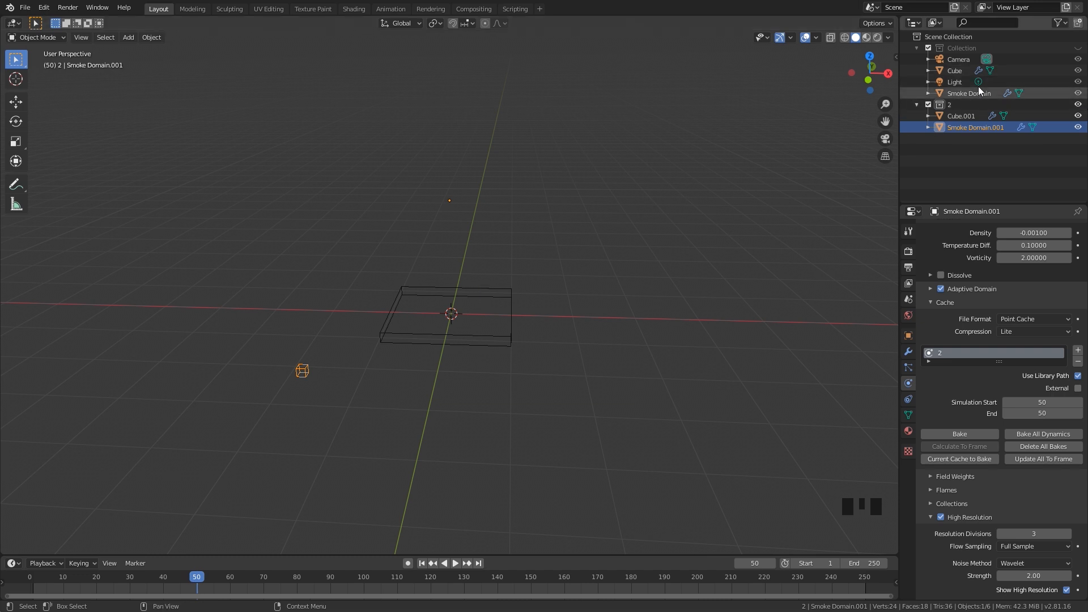
Set Smoke Domain.001's cache End to 150 and bake frames 50–150
{"action": "left_click", "coordinate": [1041, 412]}
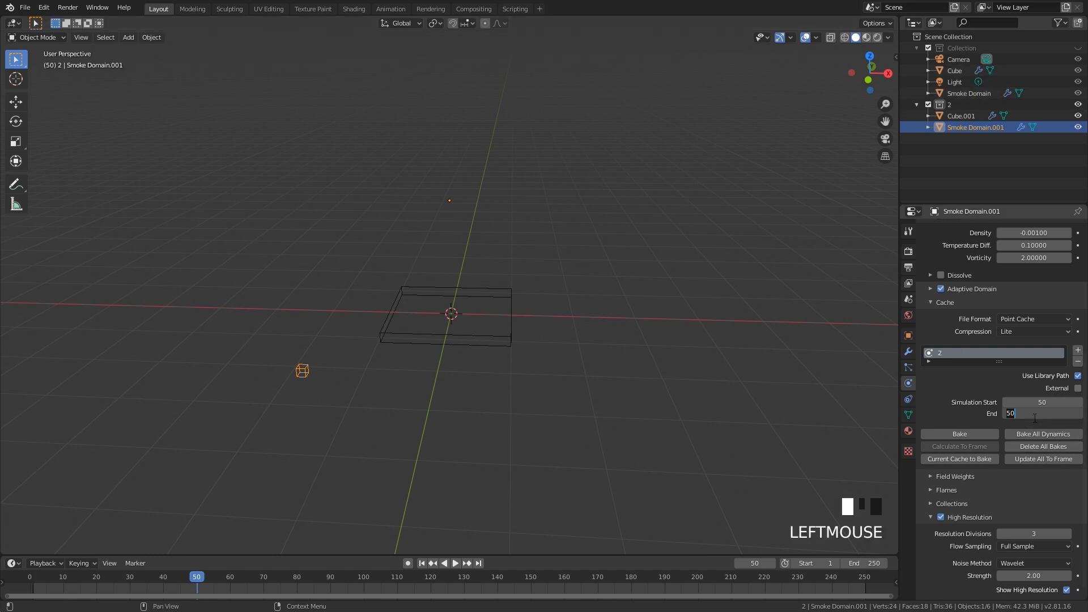
{"action": "left_click", "coordinate": [1040, 412]}
{"action": "type", "text": "150"}
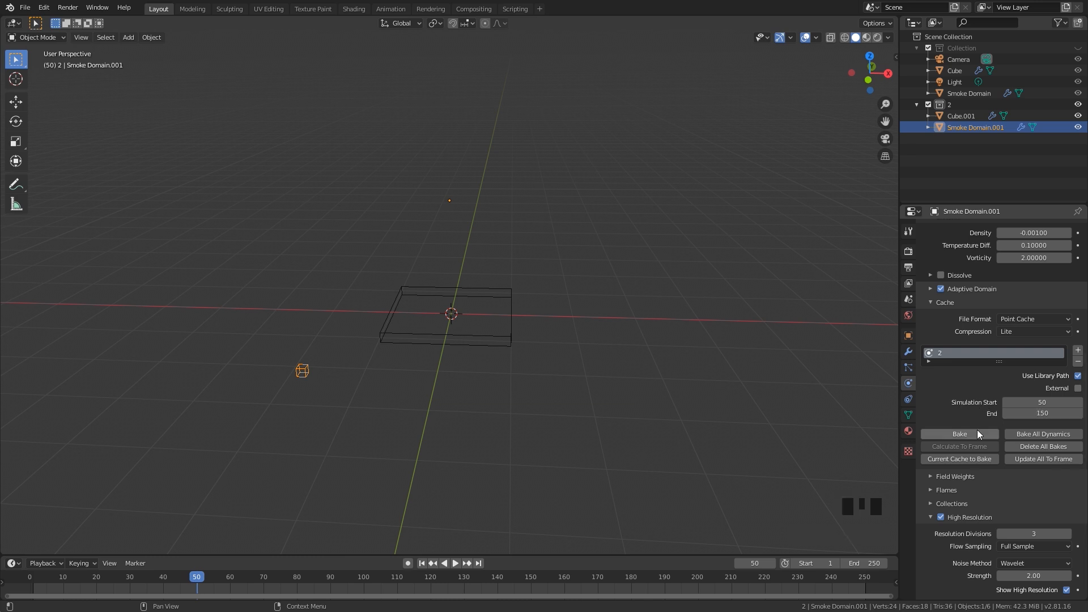
{"action": "left_click", "coordinate": [959, 434]}
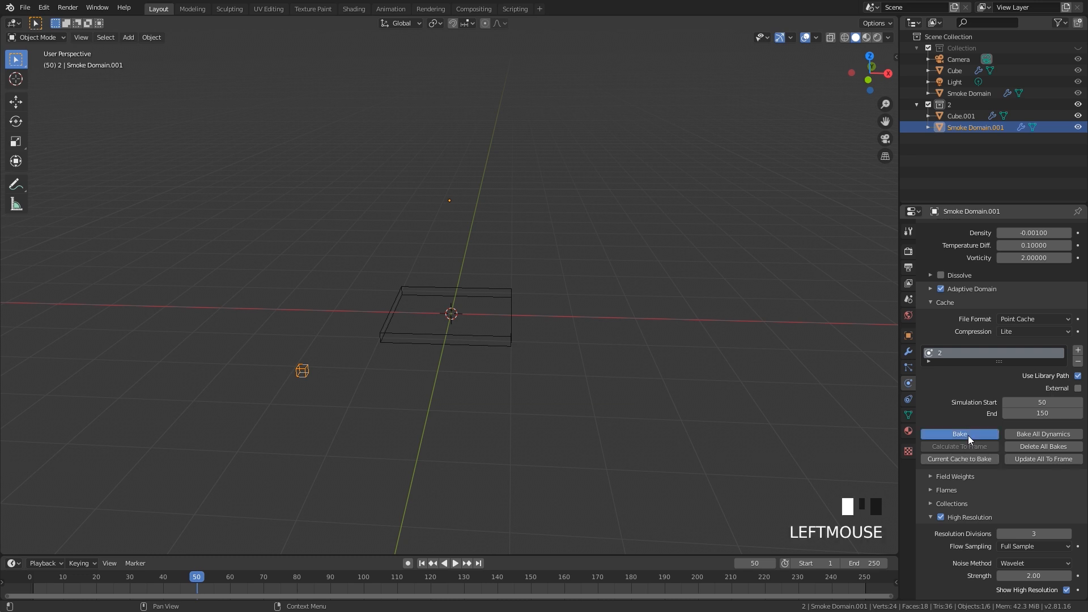
{"action": "left_click", "coordinate": [958, 434]}
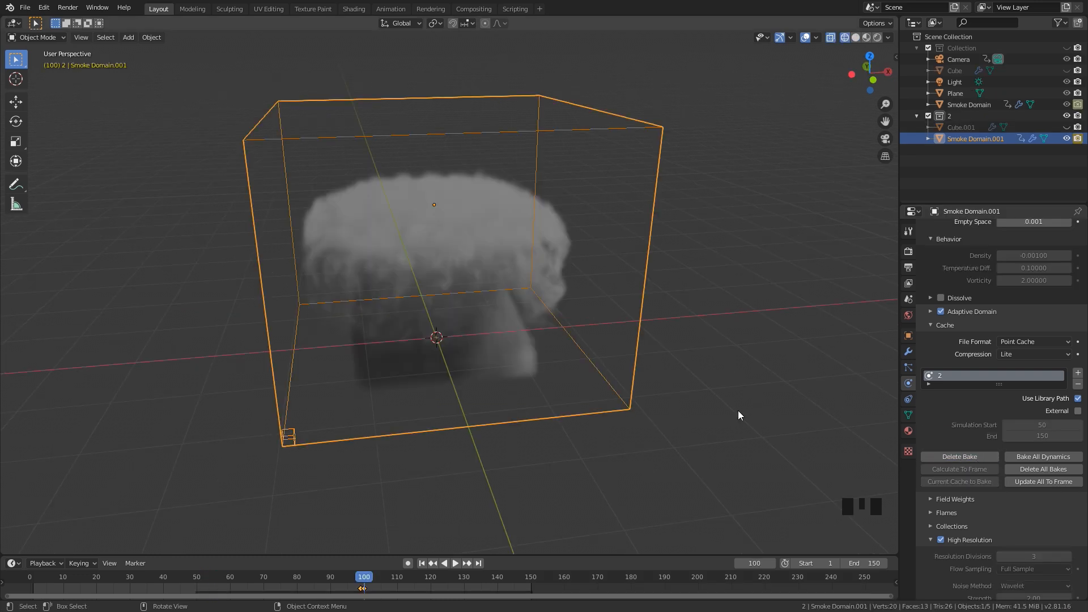
{"action": "mouse_move", "coordinate": [768, 394]}
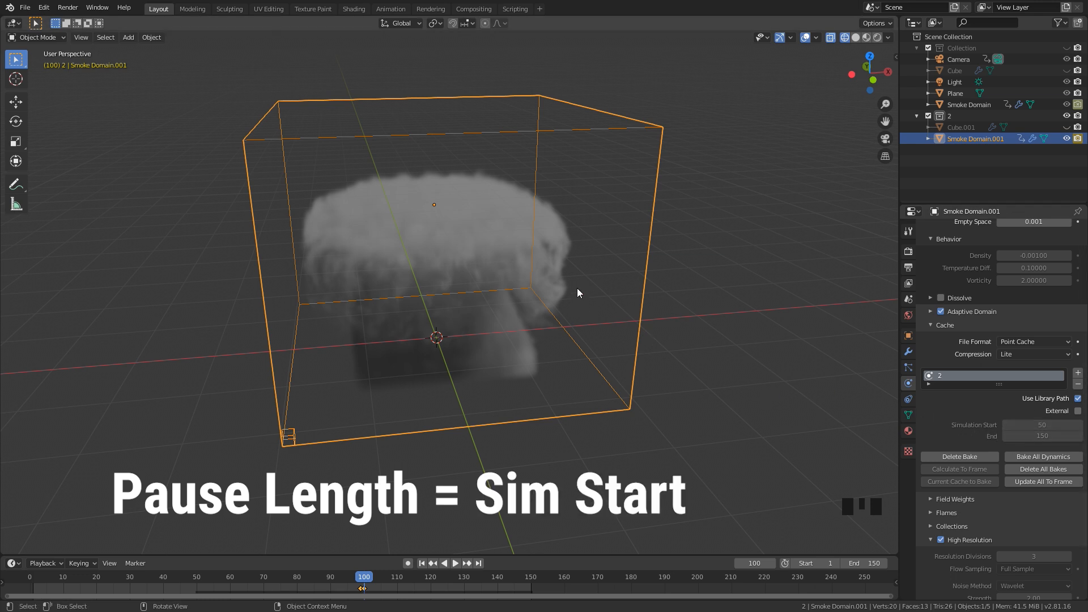
{"action": "mouse_move", "coordinate": [582, 286]}
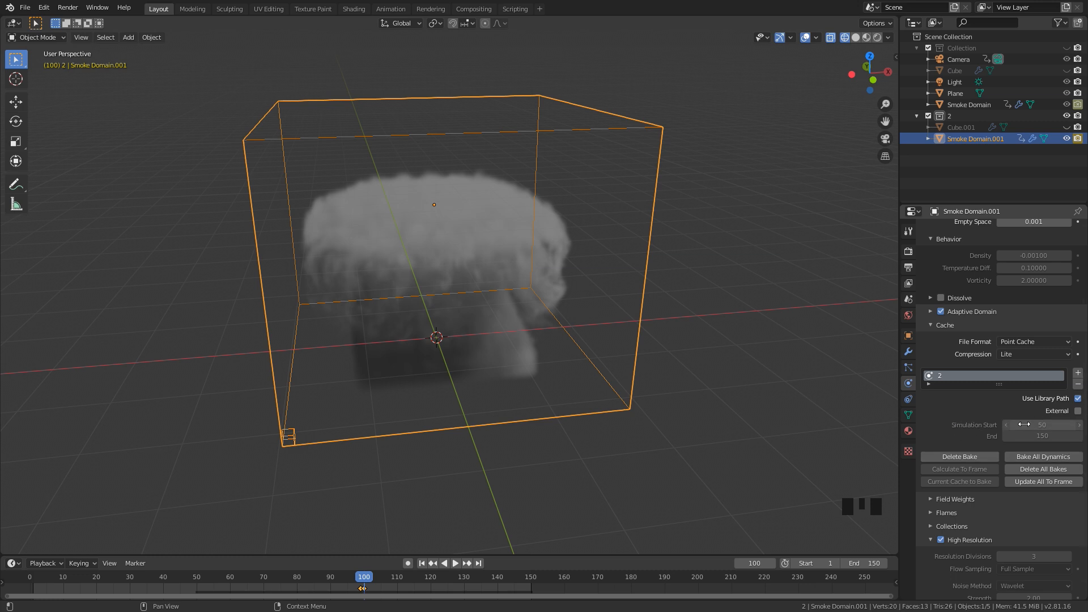
{"action": "mouse_move", "coordinate": [908, 430]}
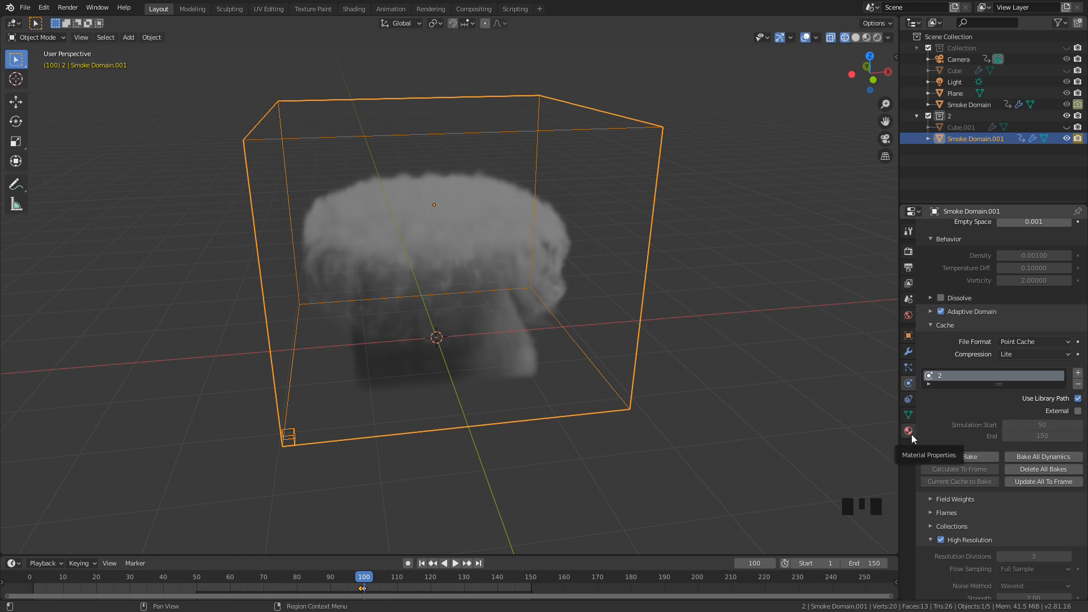
Enable the render (camera) restriction toggle in the Outliner filter so each object's render visibility can be switched
{"action": "left_click", "coordinate": [958, 457]}
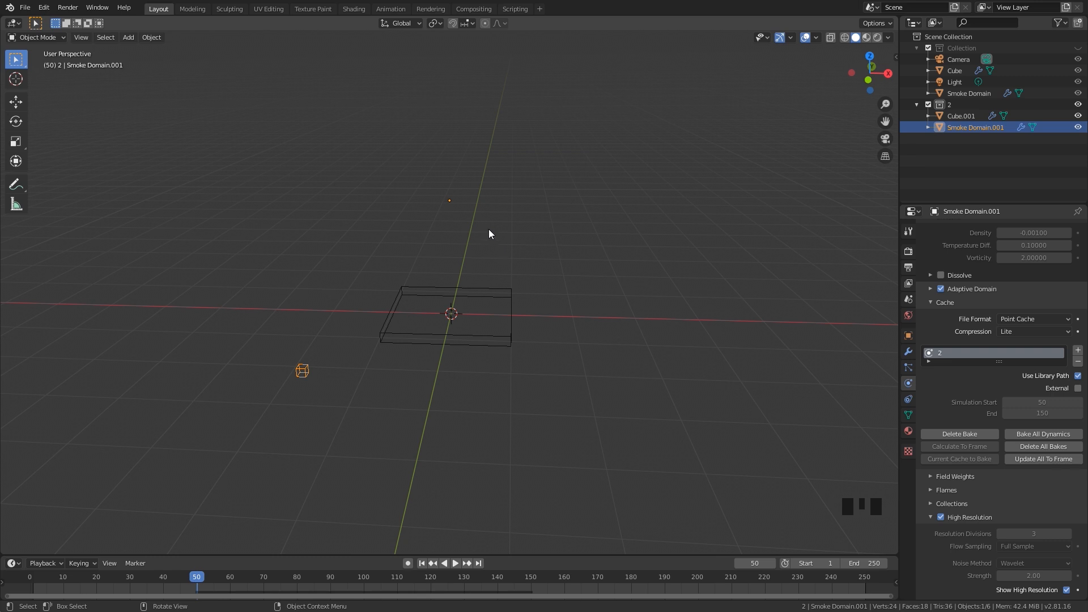
{"action": "mouse_move", "coordinate": [524, 327]}
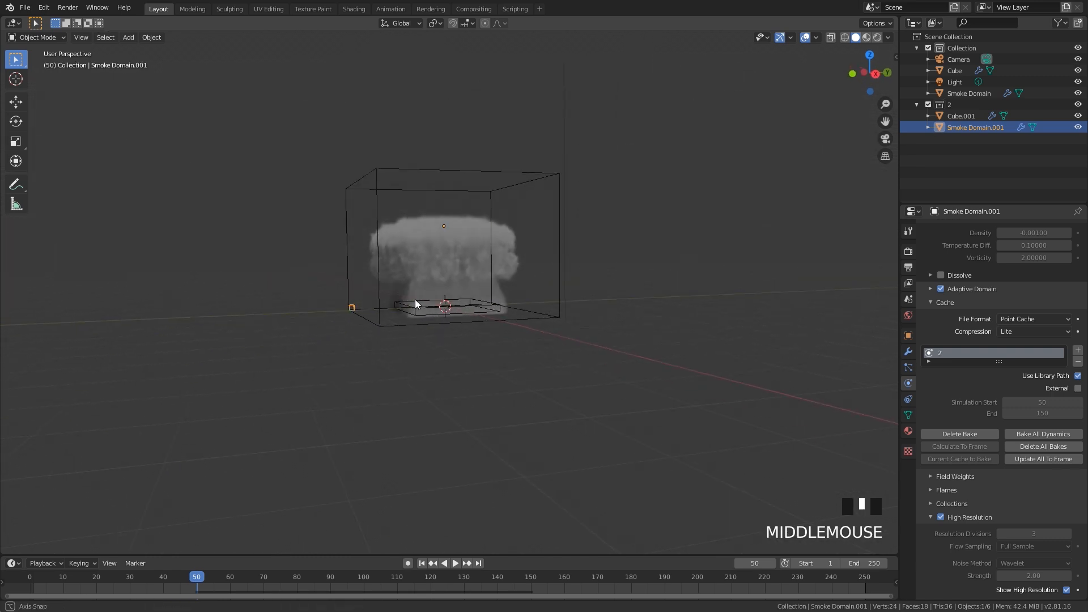
{"action": "scroll", "scroll_direction": "up", "scroll_amount": 3}
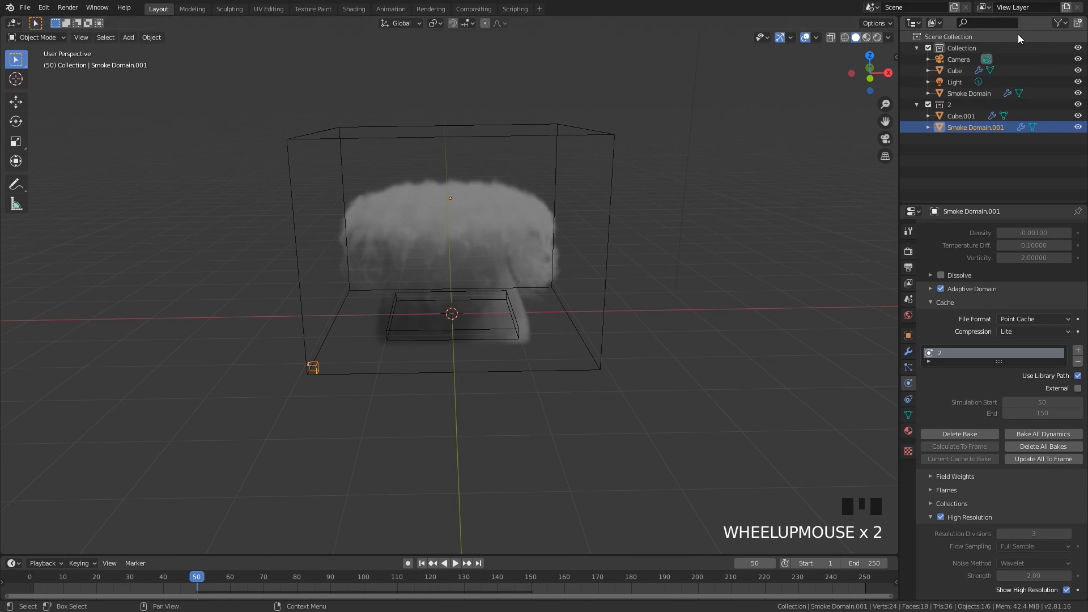
{"action": "left_click", "coordinate": [1057, 23]}
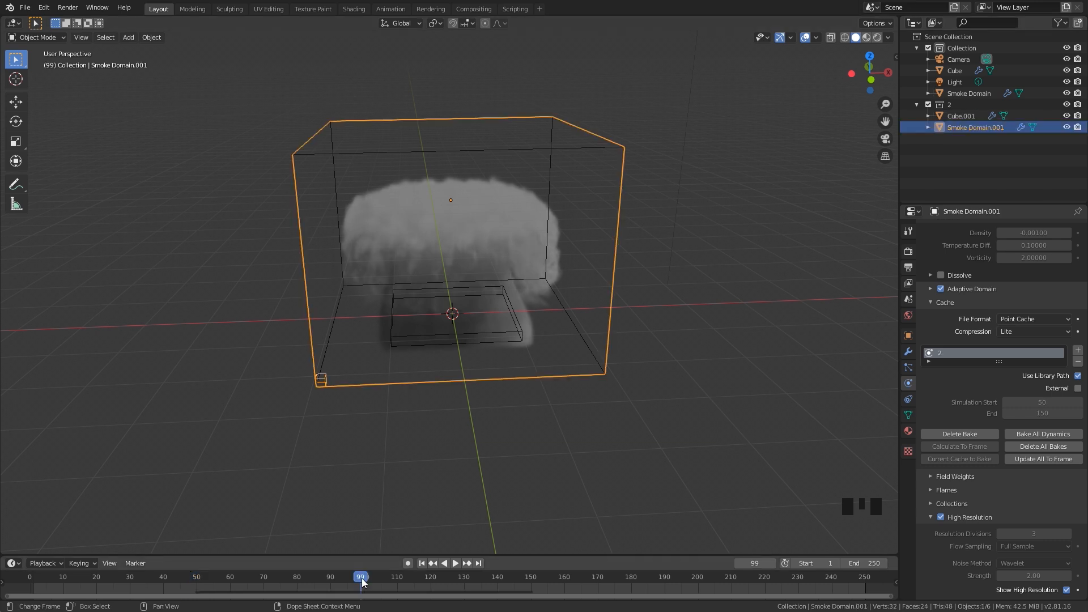
{"action": "mouse_move", "coordinate": [964, 98]}
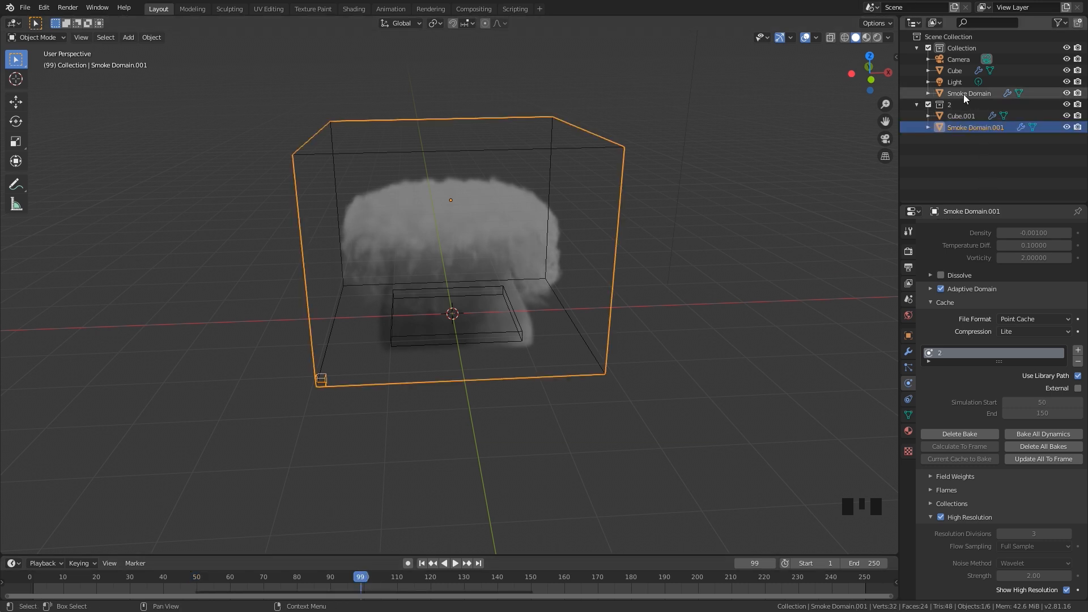
Select the first Smoke Domain in the Outliner to keyframe its camera render toggle at frames 99 and 100
{"action": "left_click", "coordinate": [968, 93]}
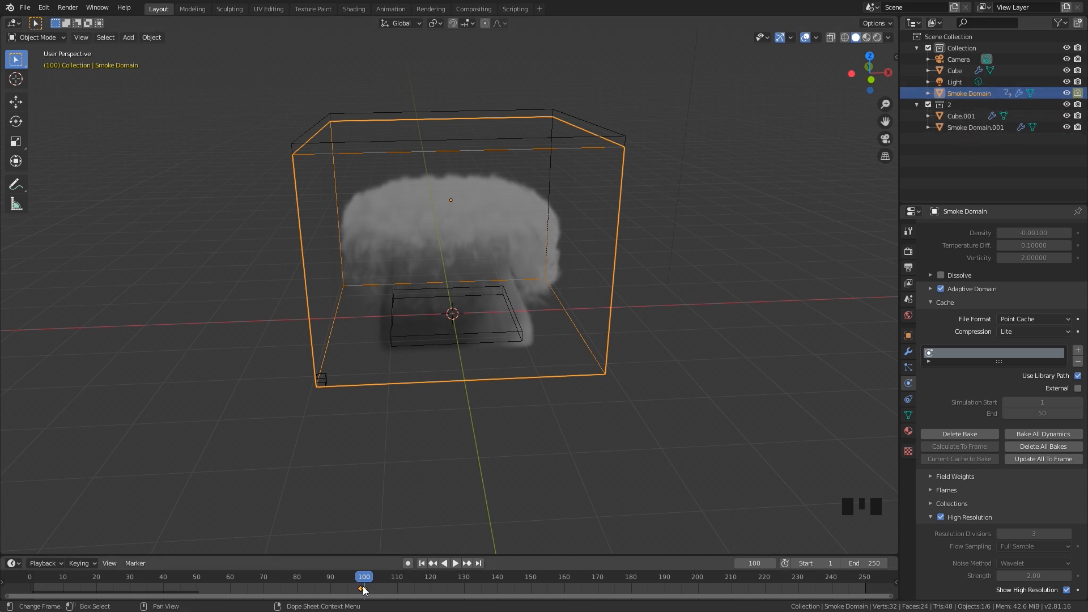
Keyframe Smoke Domain.001's camera render toggle off at frame 99 and on at frame 100
{"action": "left_click", "coordinate": [360, 577]}
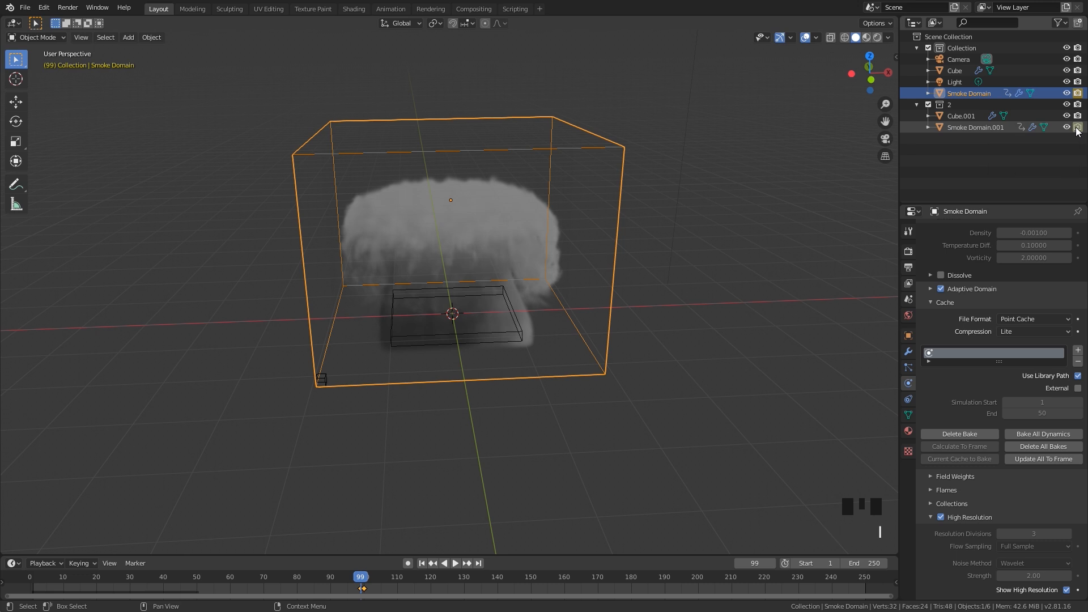
{"action": "left_click", "coordinate": [1077, 126]}
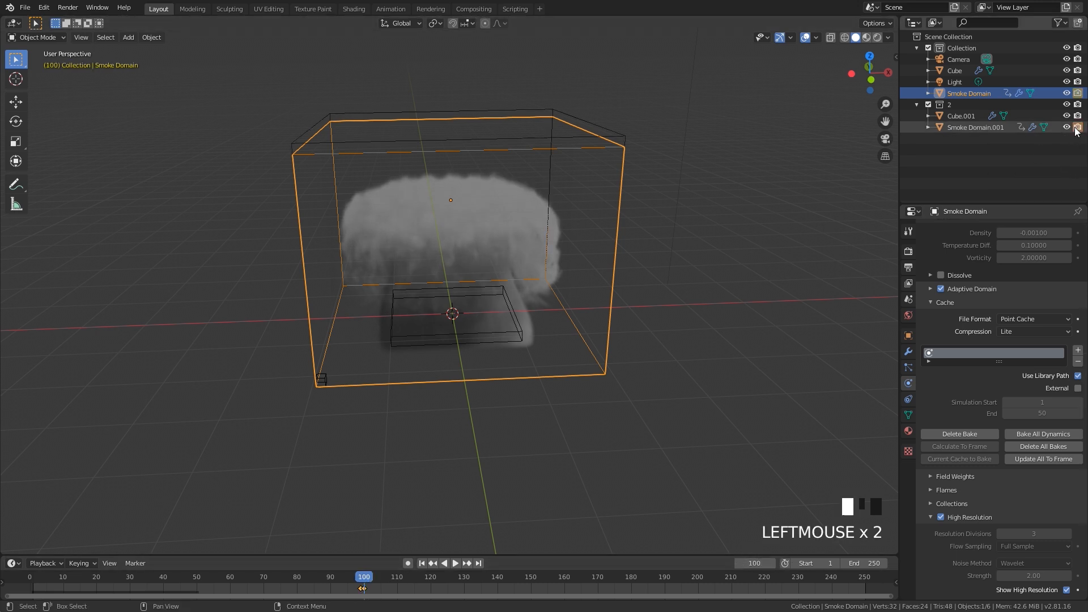
{"action": "left_click", "coordinate": [1074, 127]}
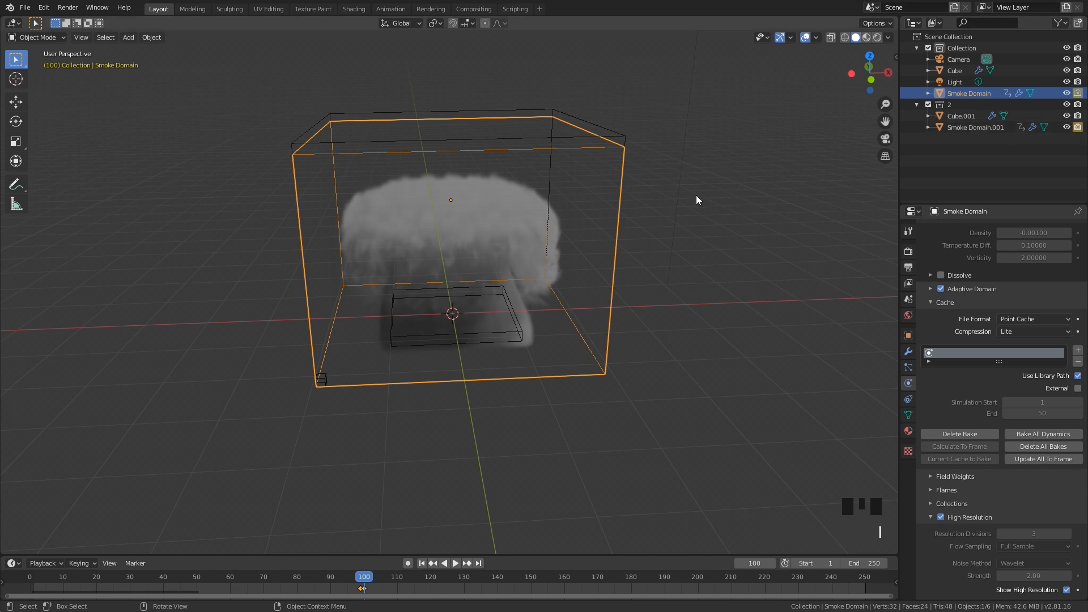
{"action": "scroll", "scroll_direction": "up", "scroll_amount": 3}
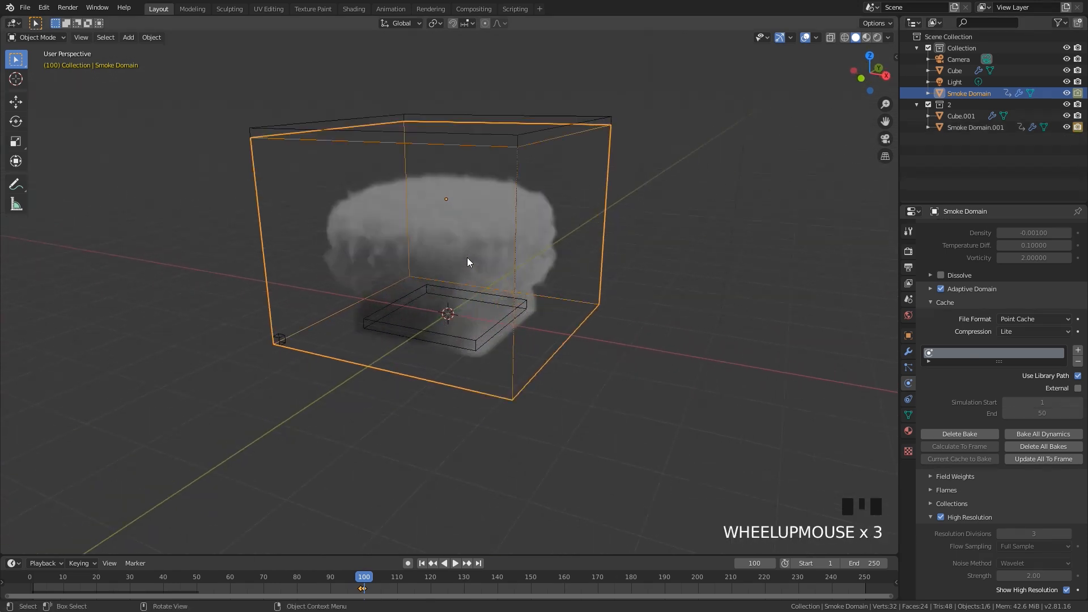
Play the timeline to confirm smoke rises again after the pause, then return to frame 50
{"action": "key", "text": "space"}
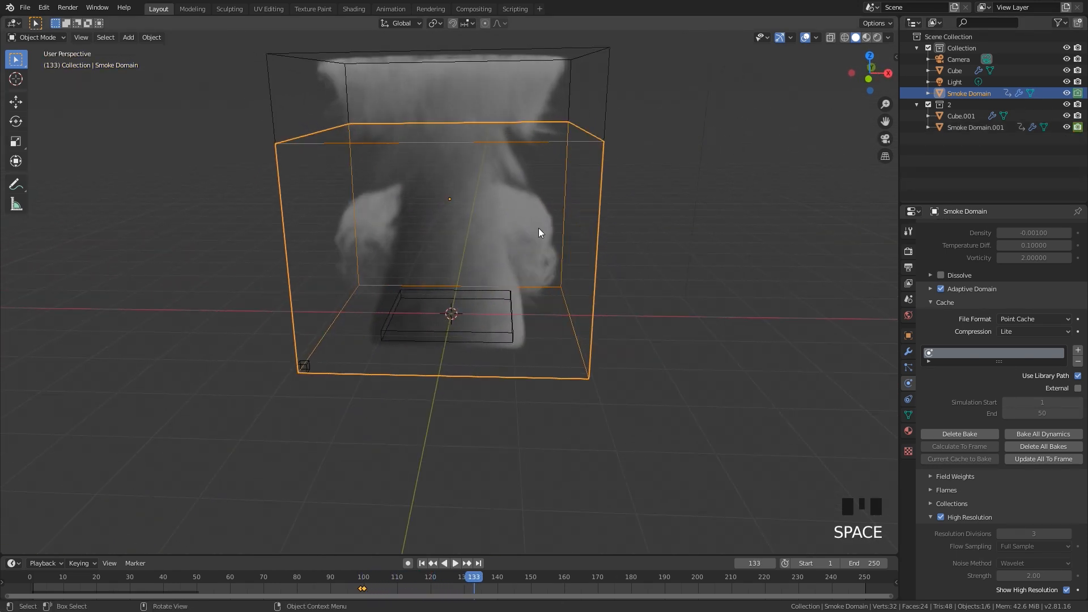
{"action": "left_click", "coordinate": [542, 232]}
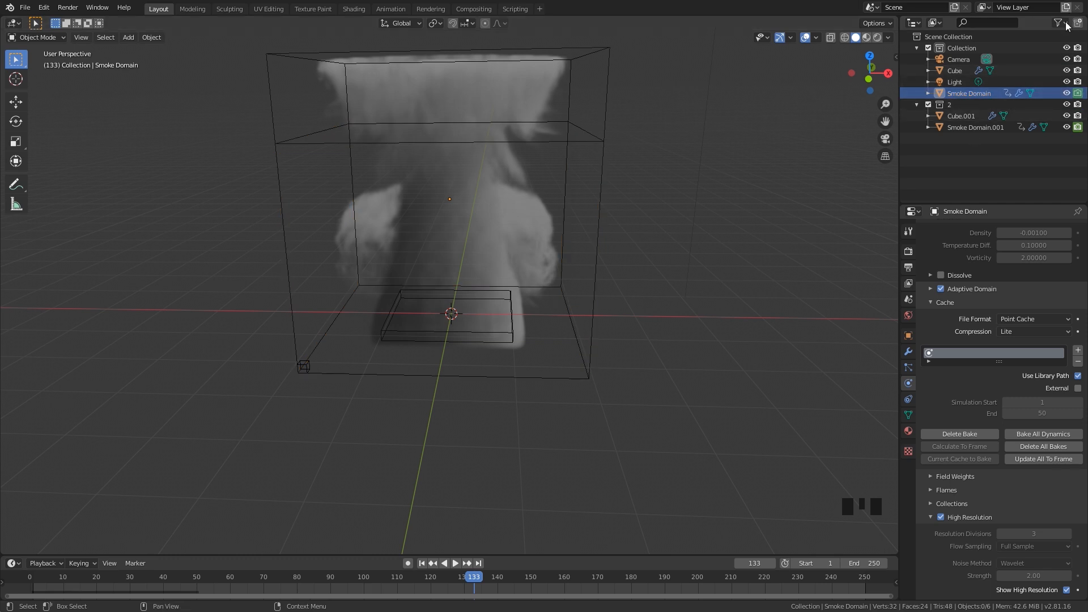
{"action": "mouse_move", "coordinate": [613, 193]}
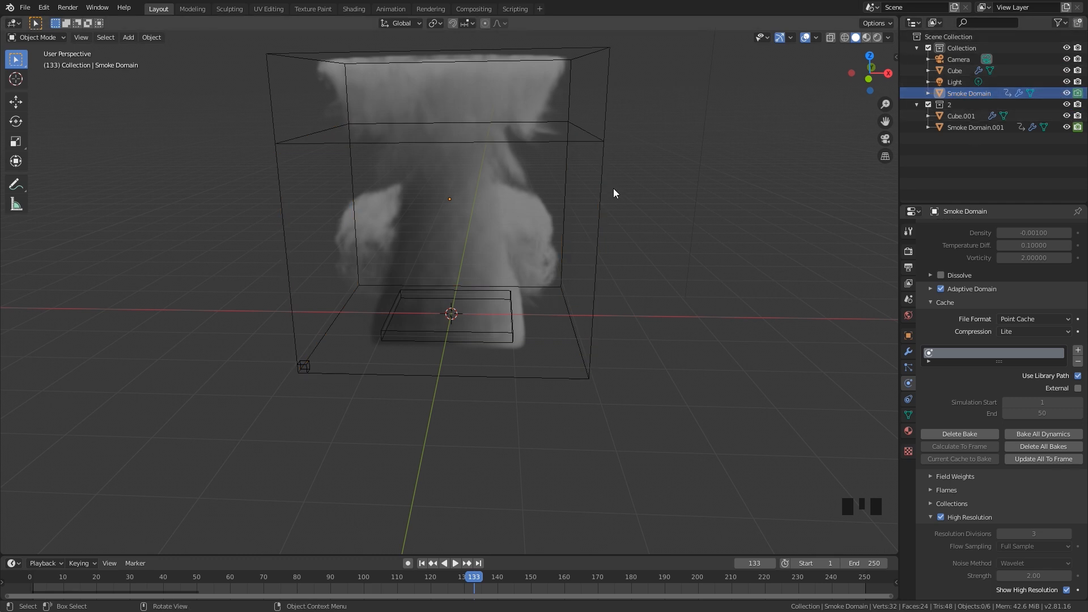
{"action": "mouse_move", "coordinate": [449, 378]}
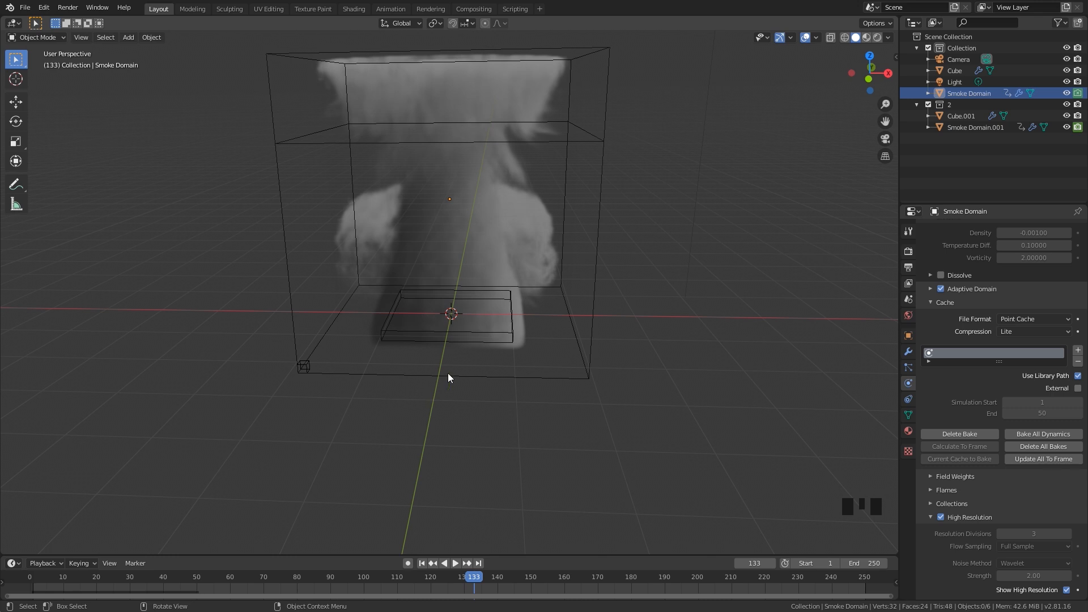
{"action": "left_click", "coordinate": [196, 577]}
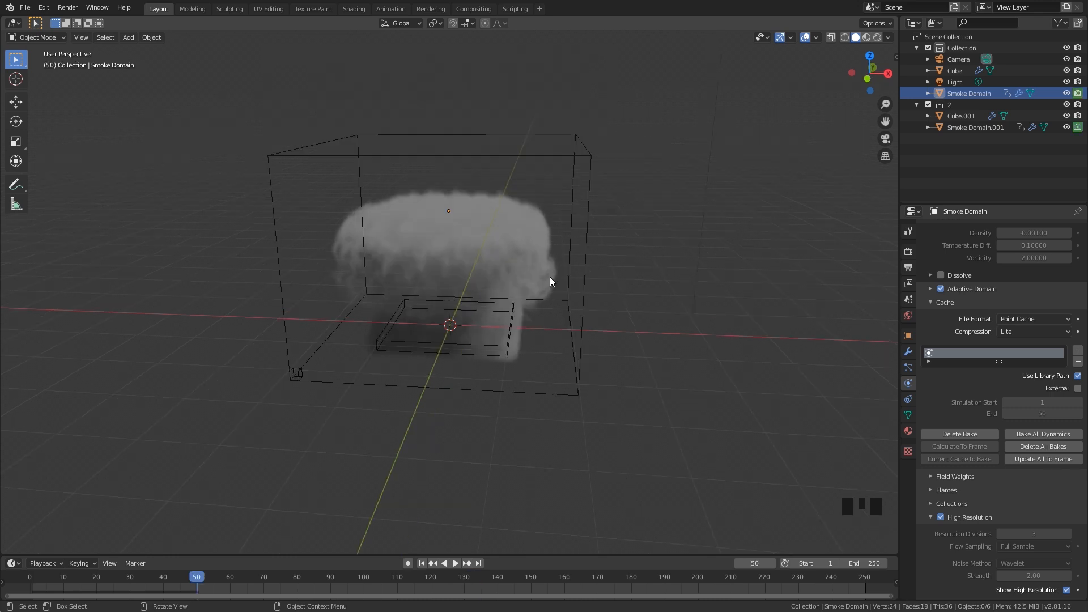